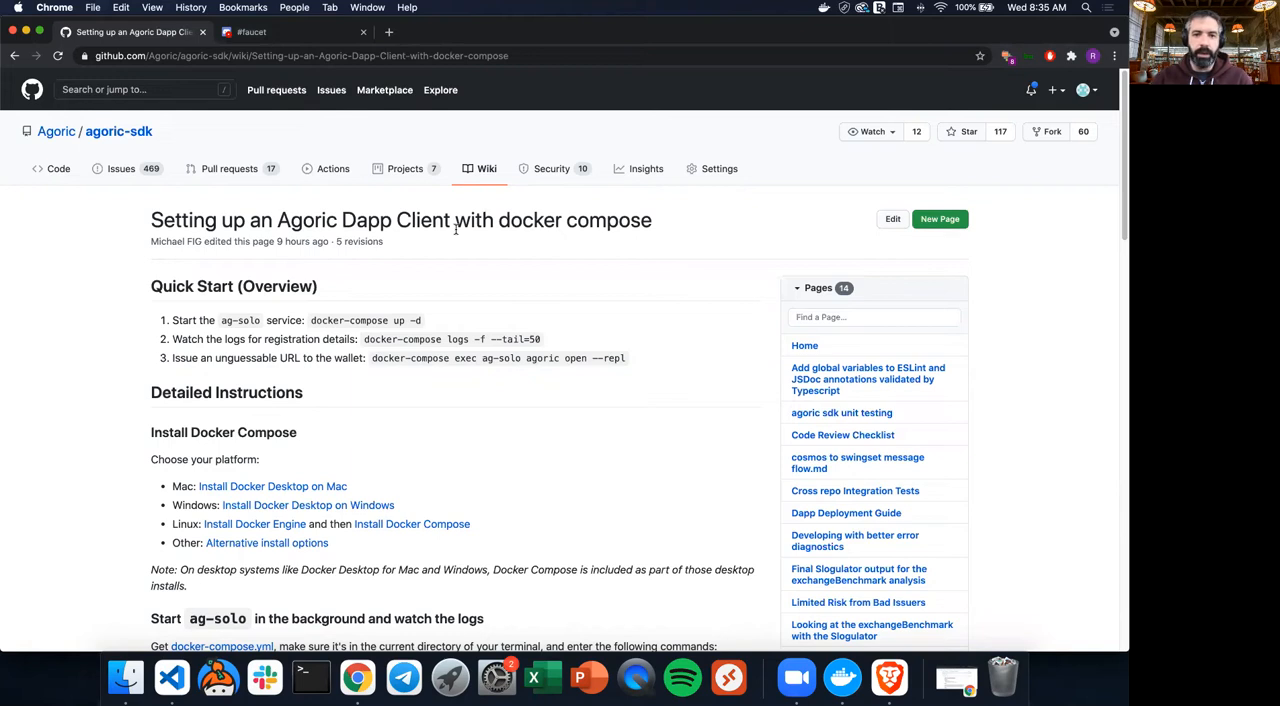
mouse_move(500, 248)
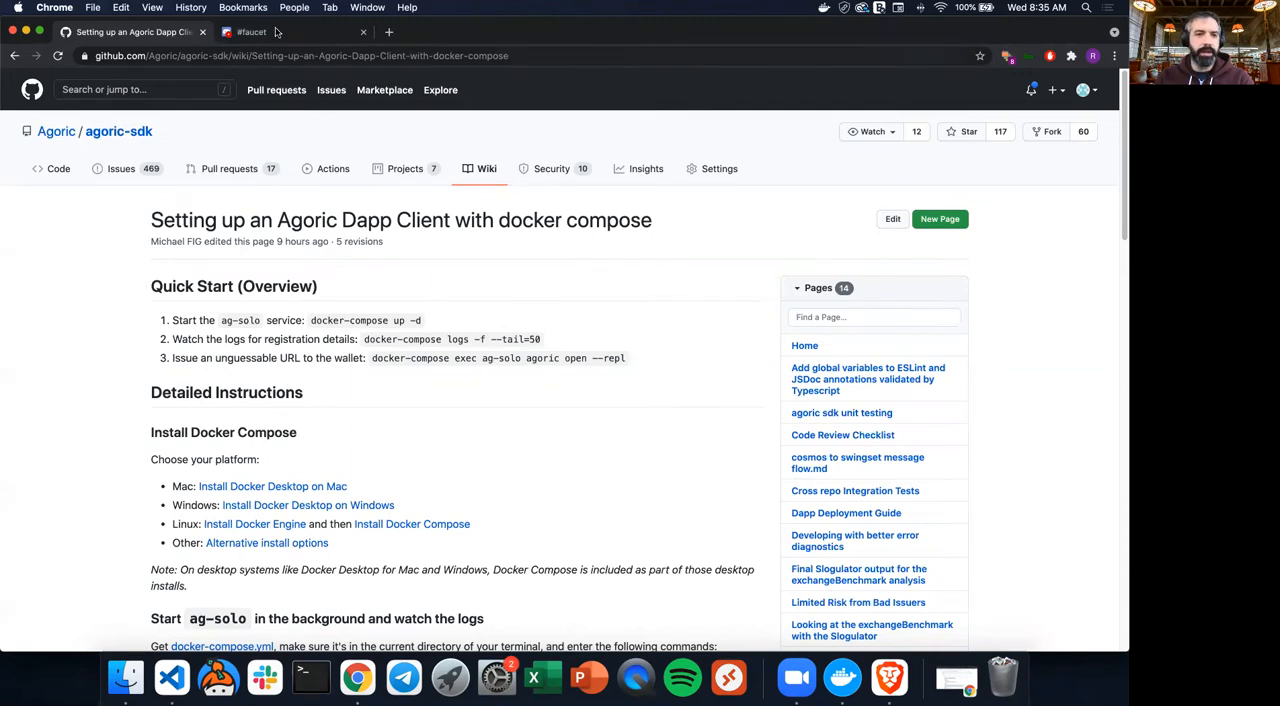
Check the Discord faucet channel, return to the docker compose guide and scroll to the ag-solo startup commands.
click(250, 32)
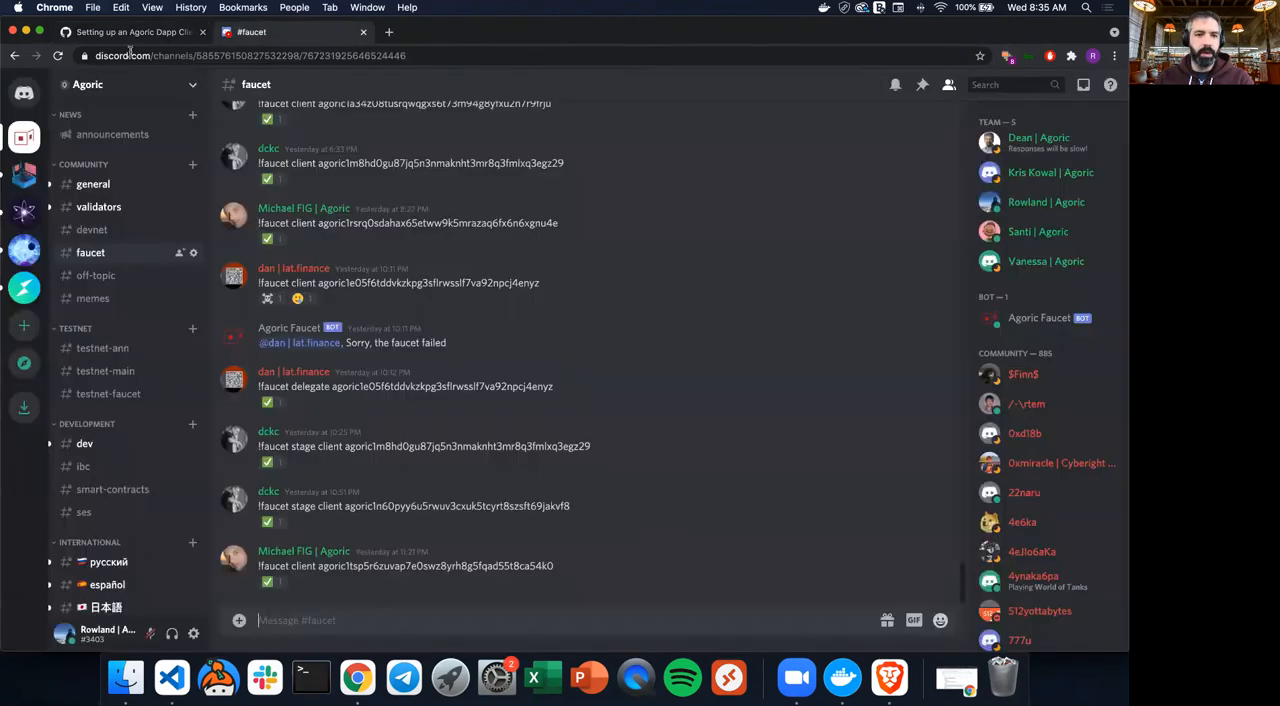
click(130, 32)
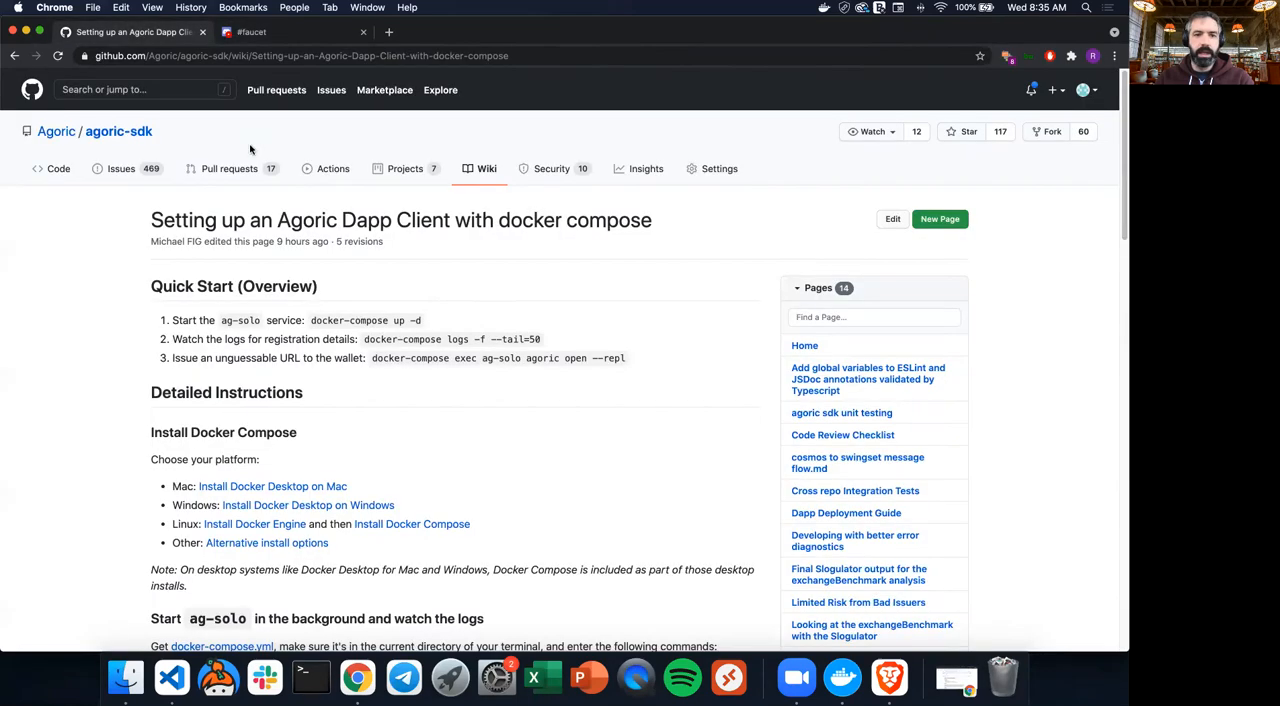
key(cmd+tab)
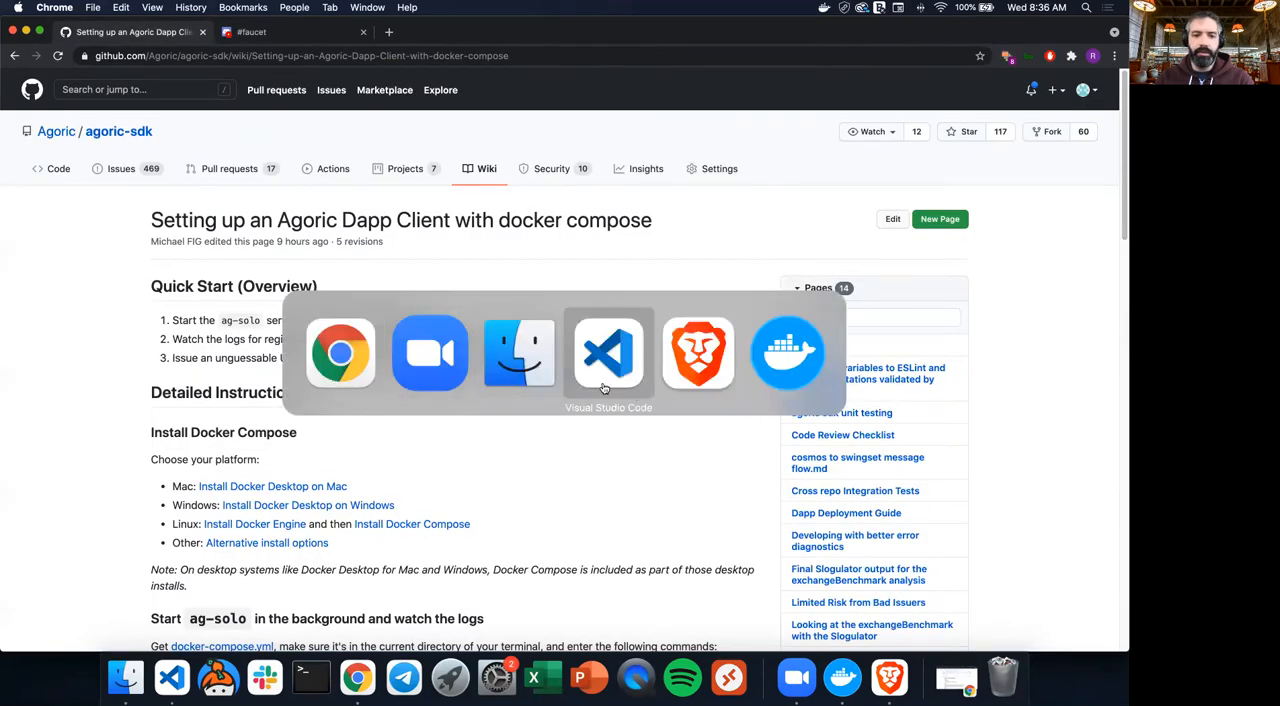
mouse_move(764, 386)
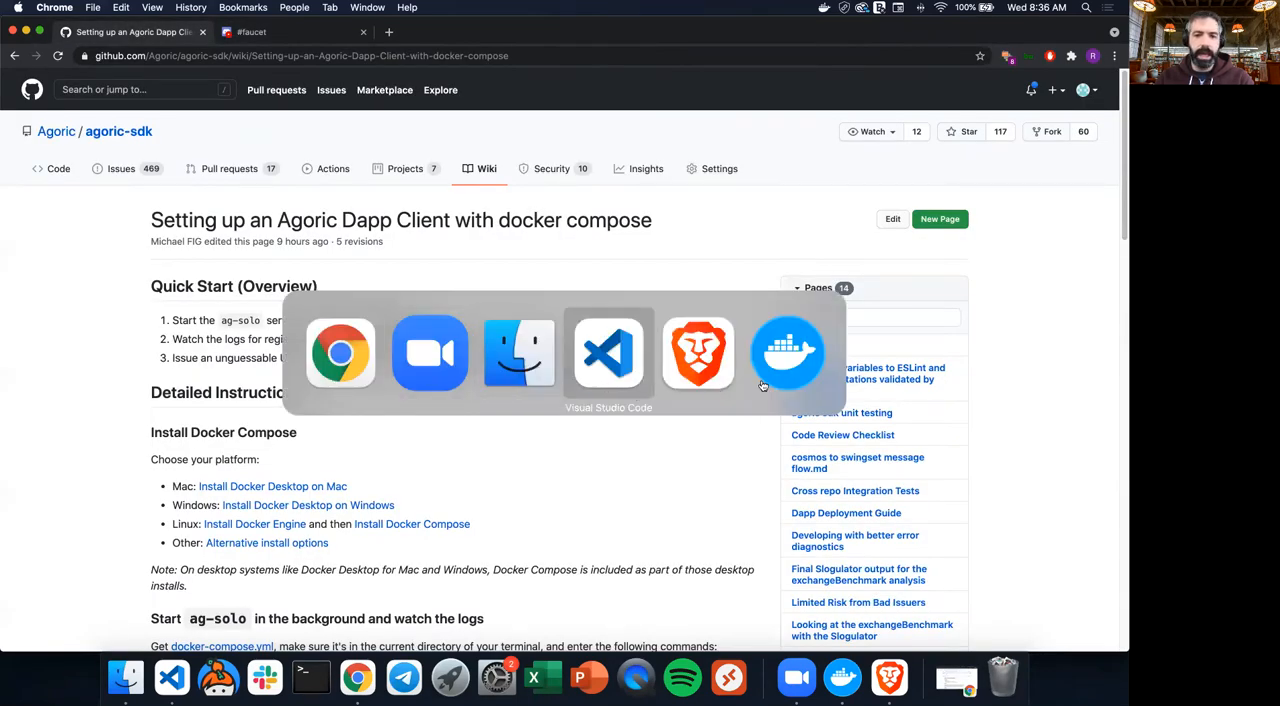
mouse_move(608, 352)
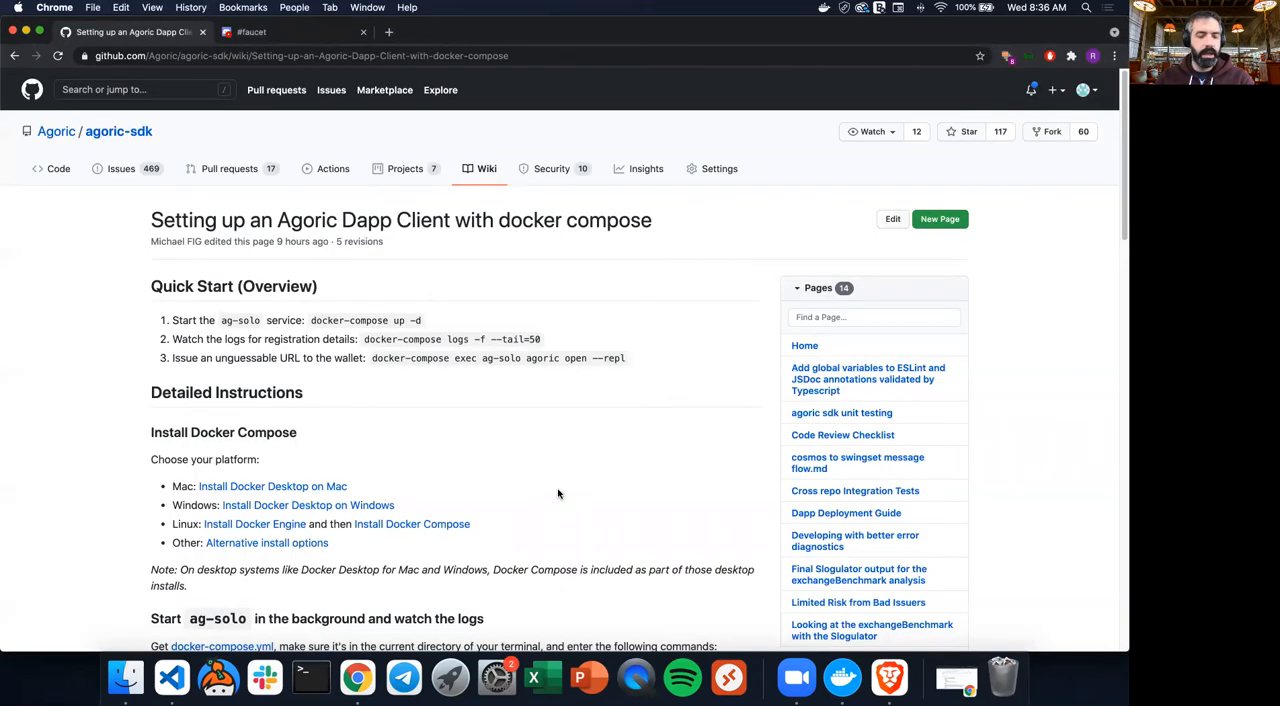
scroll(down, 3)
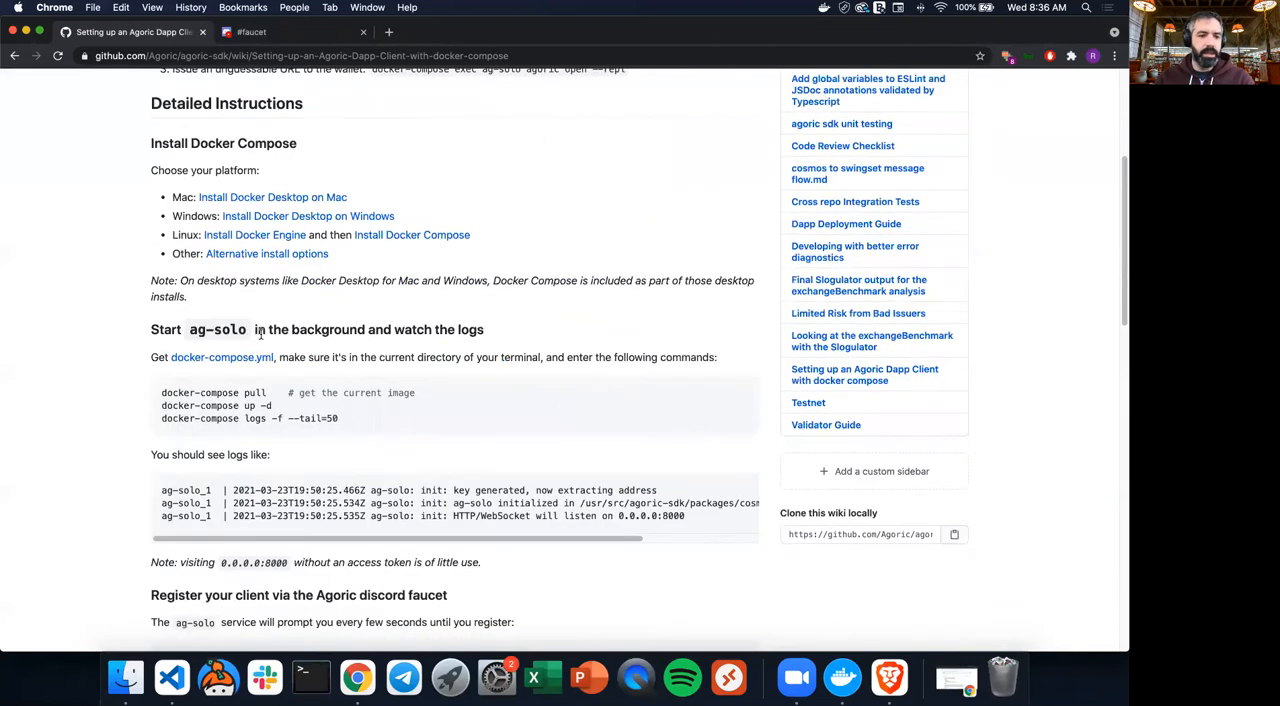
mouse_move(222, 356)
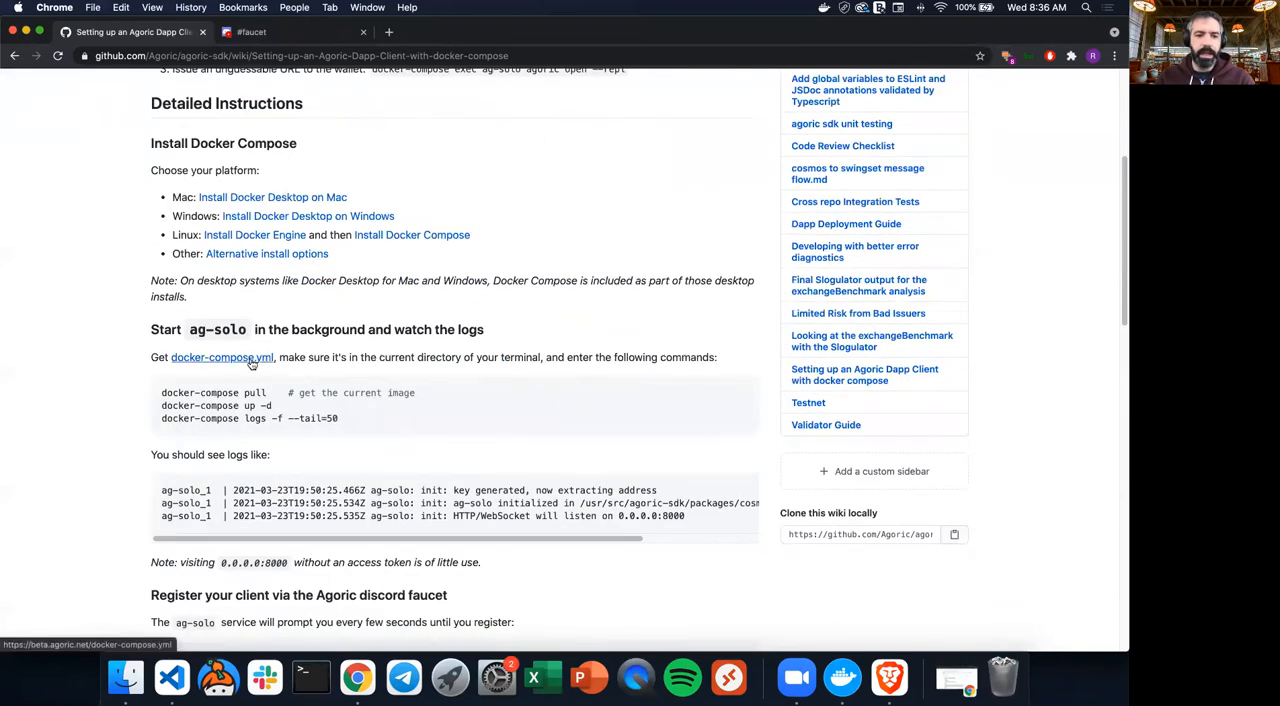
mouse_move(248, 364)
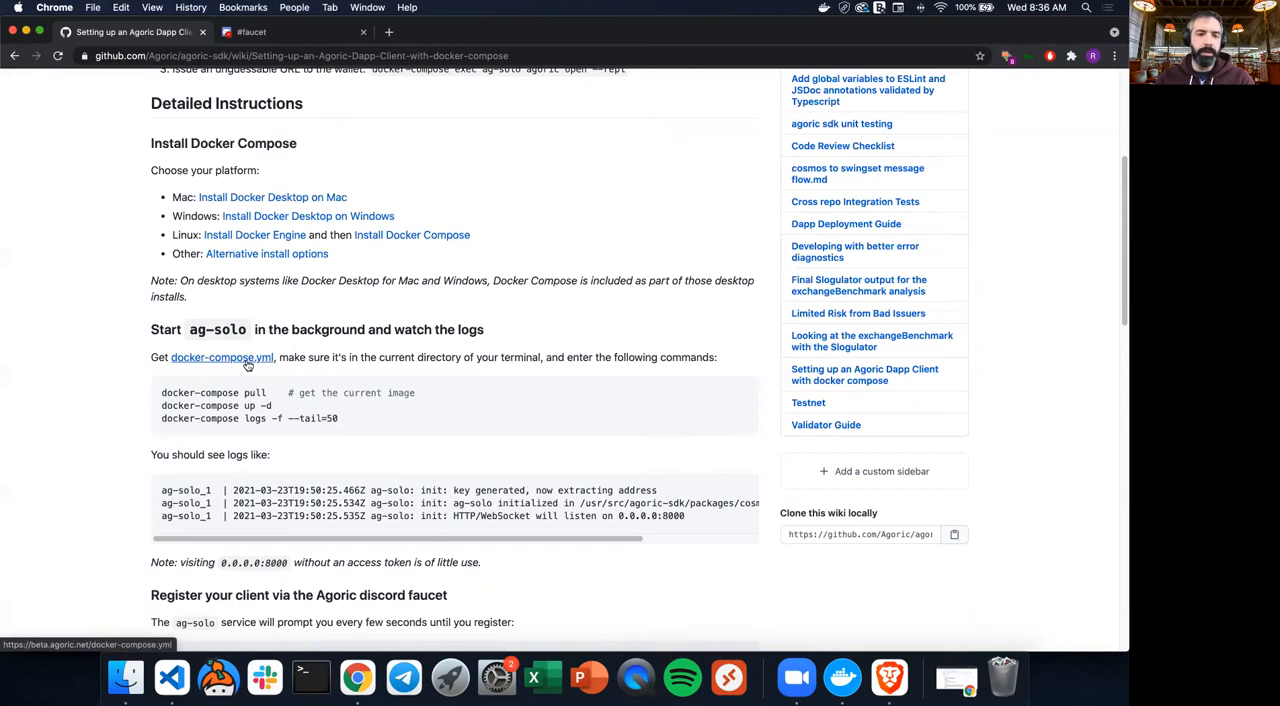
mouse_move(248, 364)
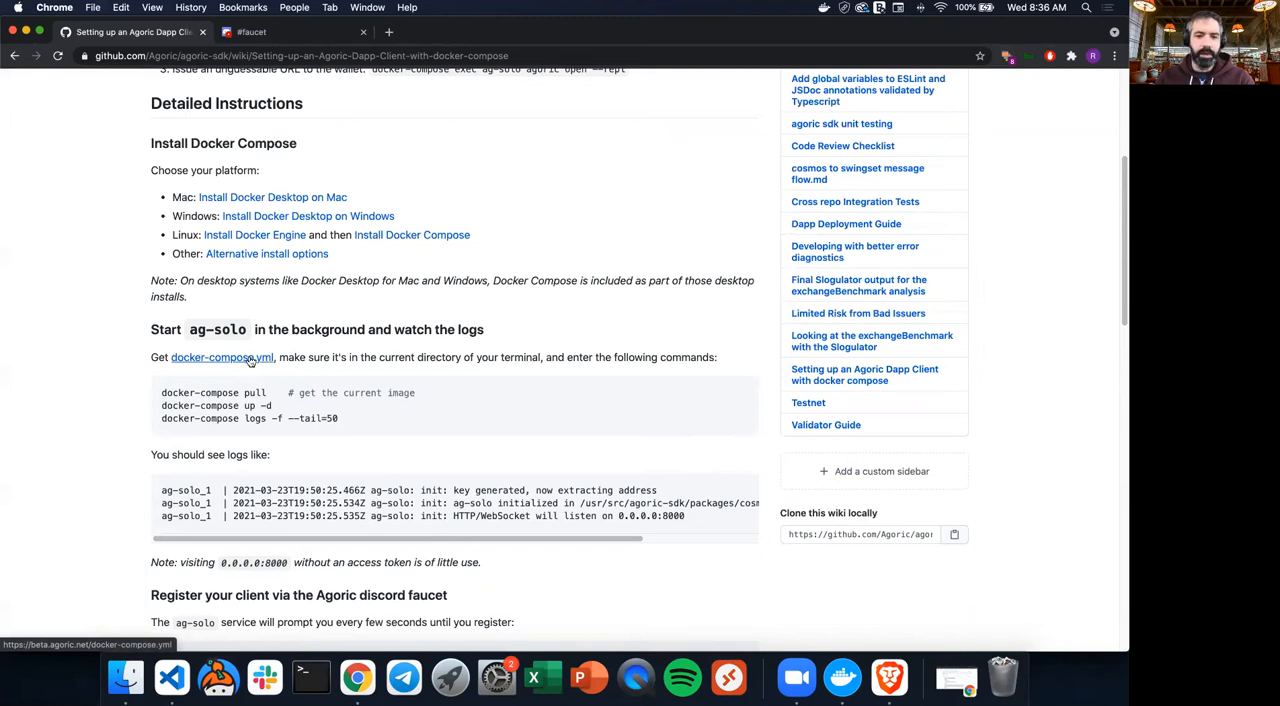
mouse_move(516, 342)
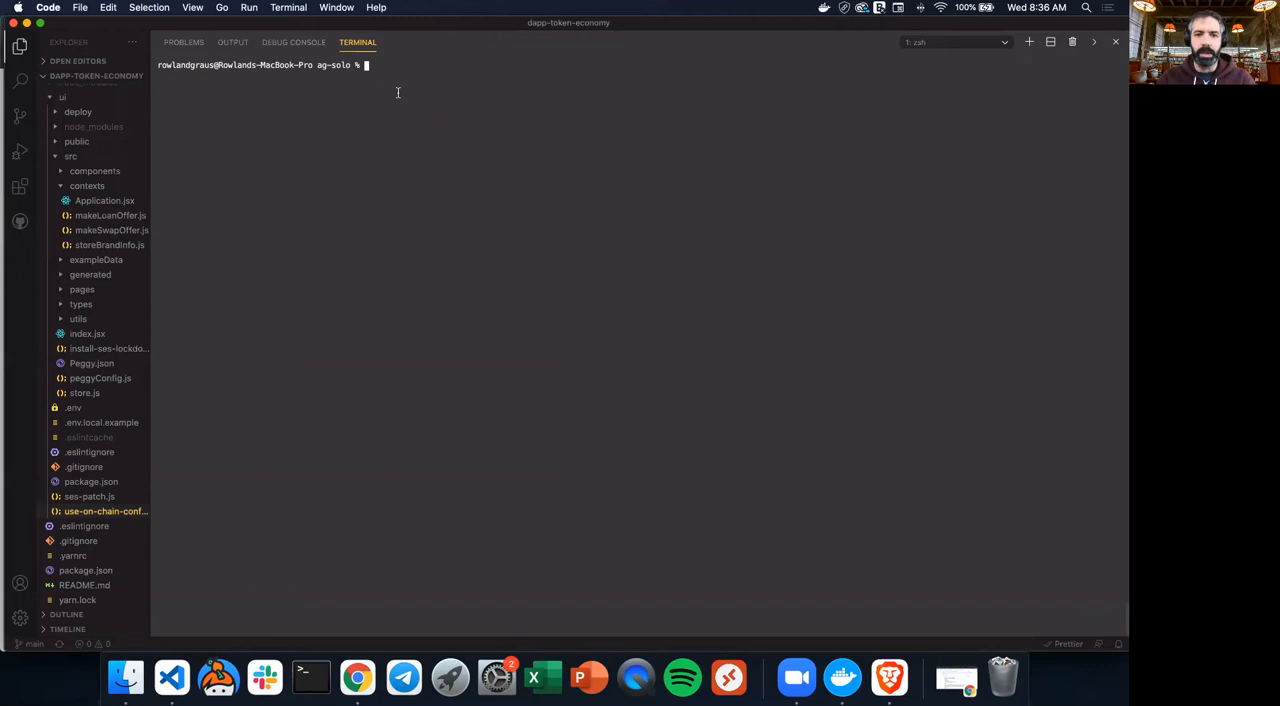
Run ls in the ag-solo folder, then copy 'docker-compose pull' from the wiki and run it in the terminal.
text(ls)
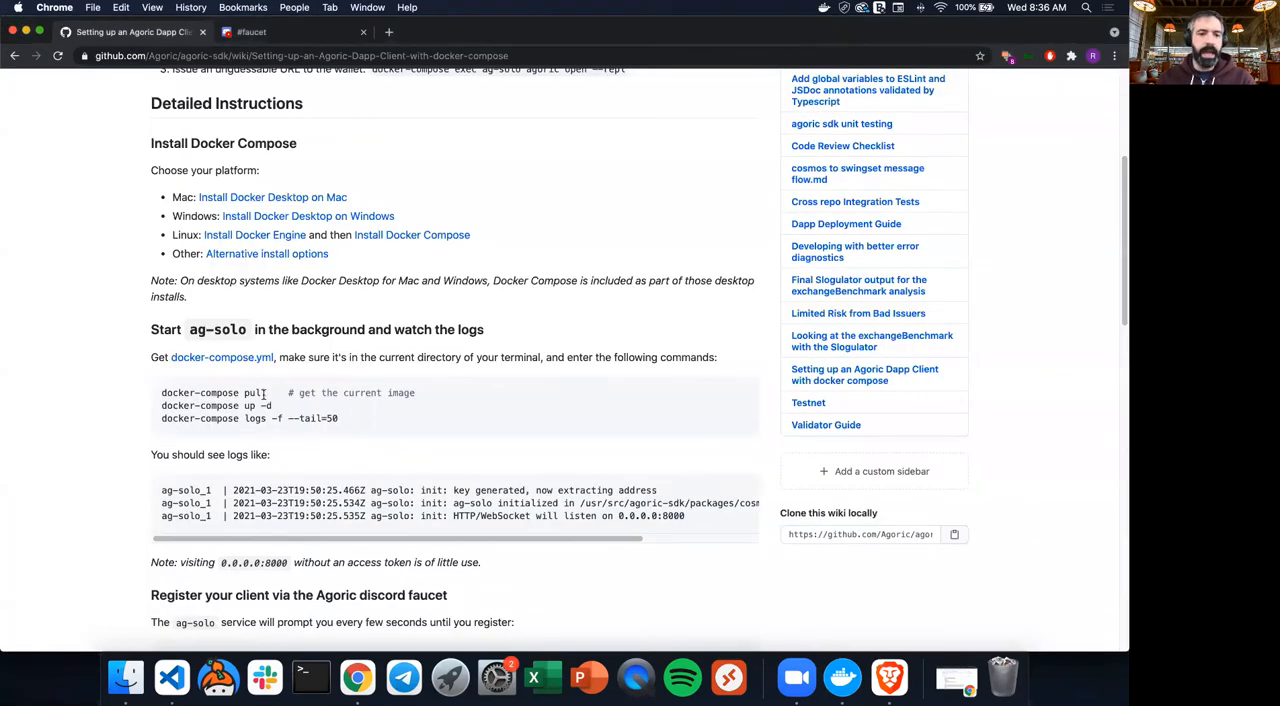
double_click(252, 392)
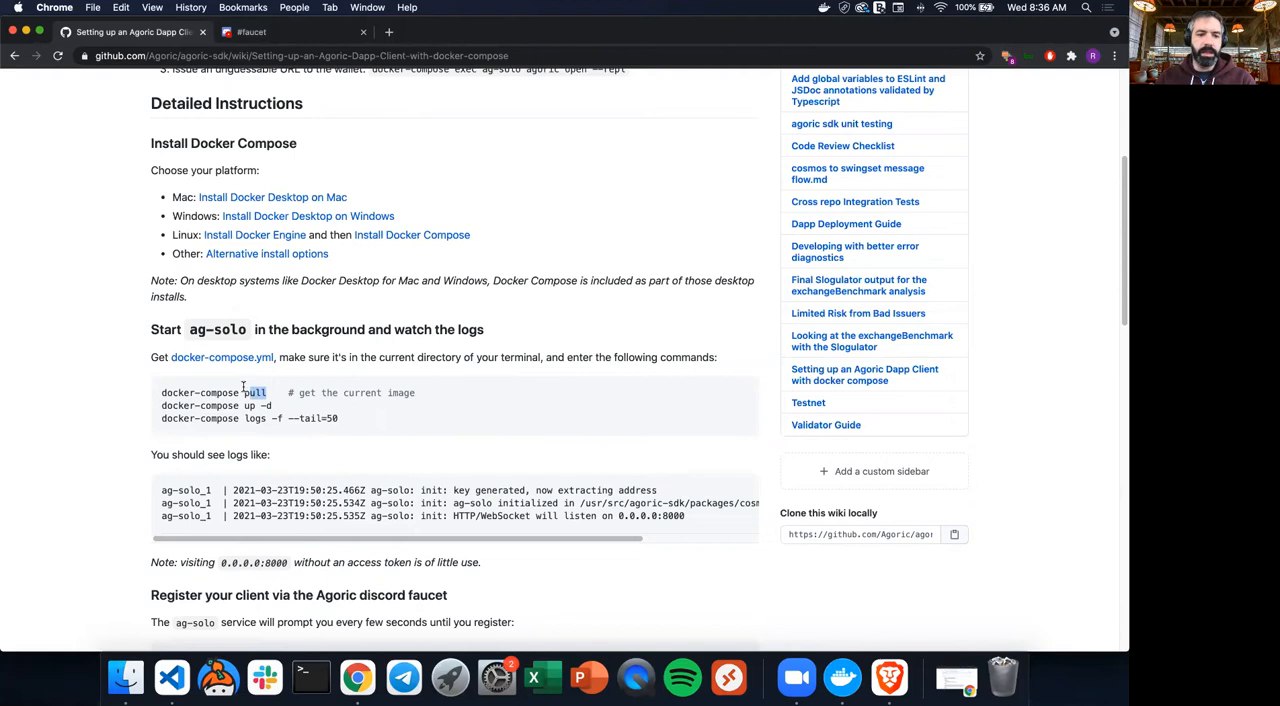
double_click(212, 392)
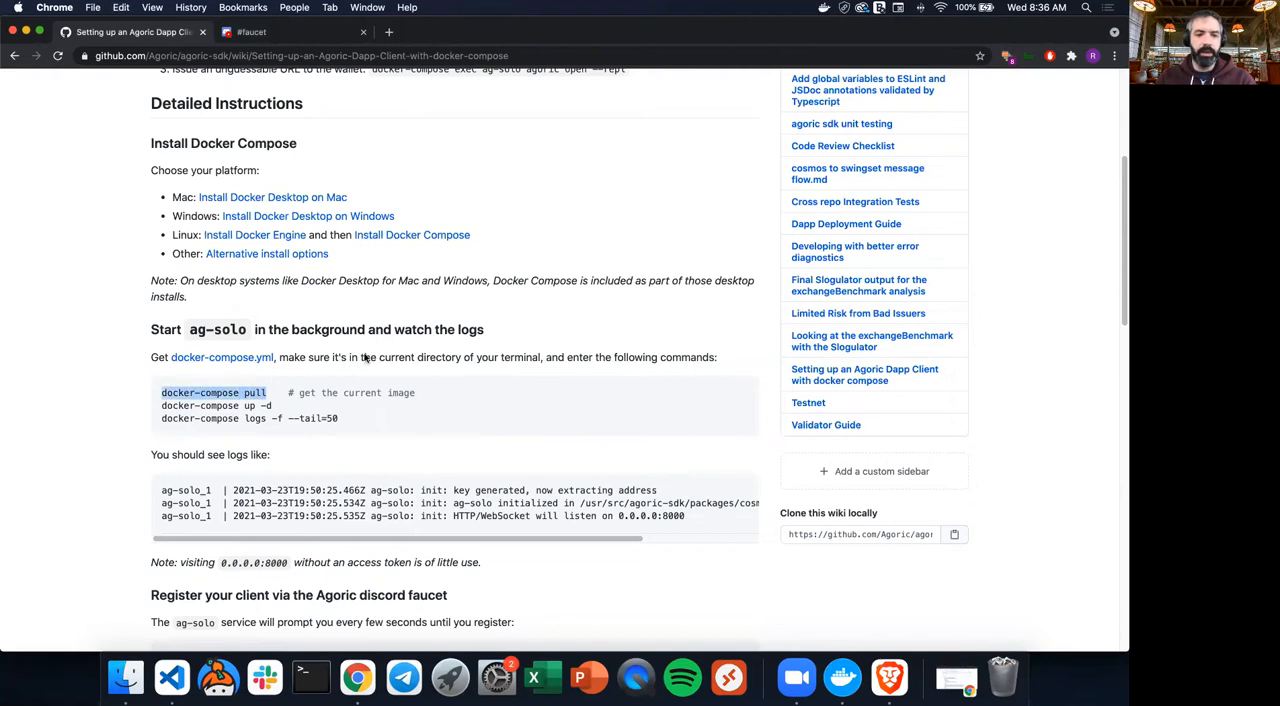
click(310, 676)
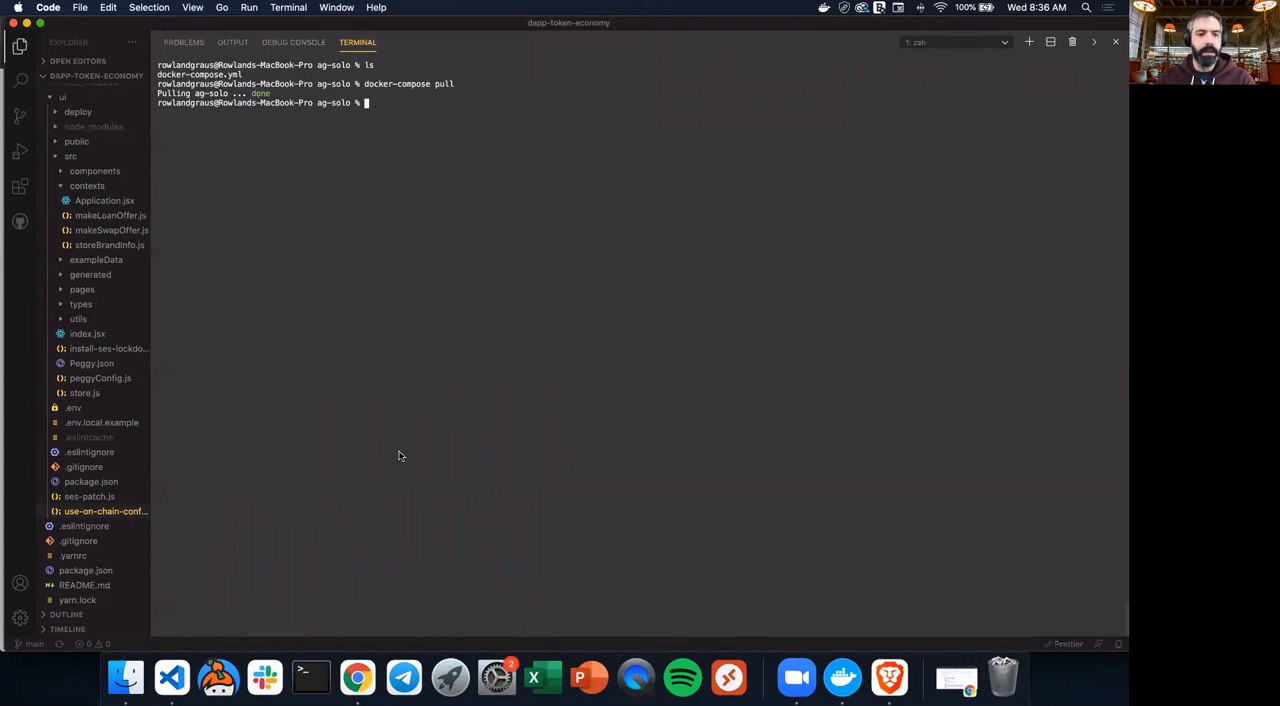
click(356, 678)
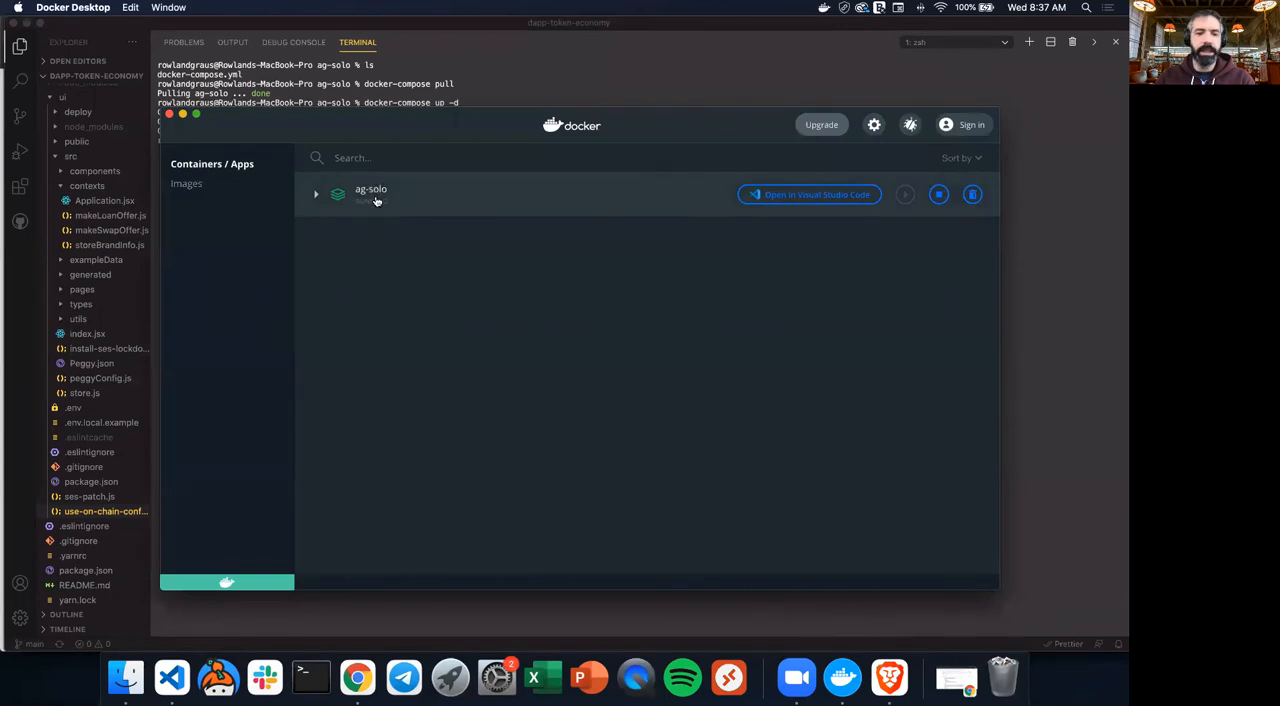
mouse_move(388, 198)
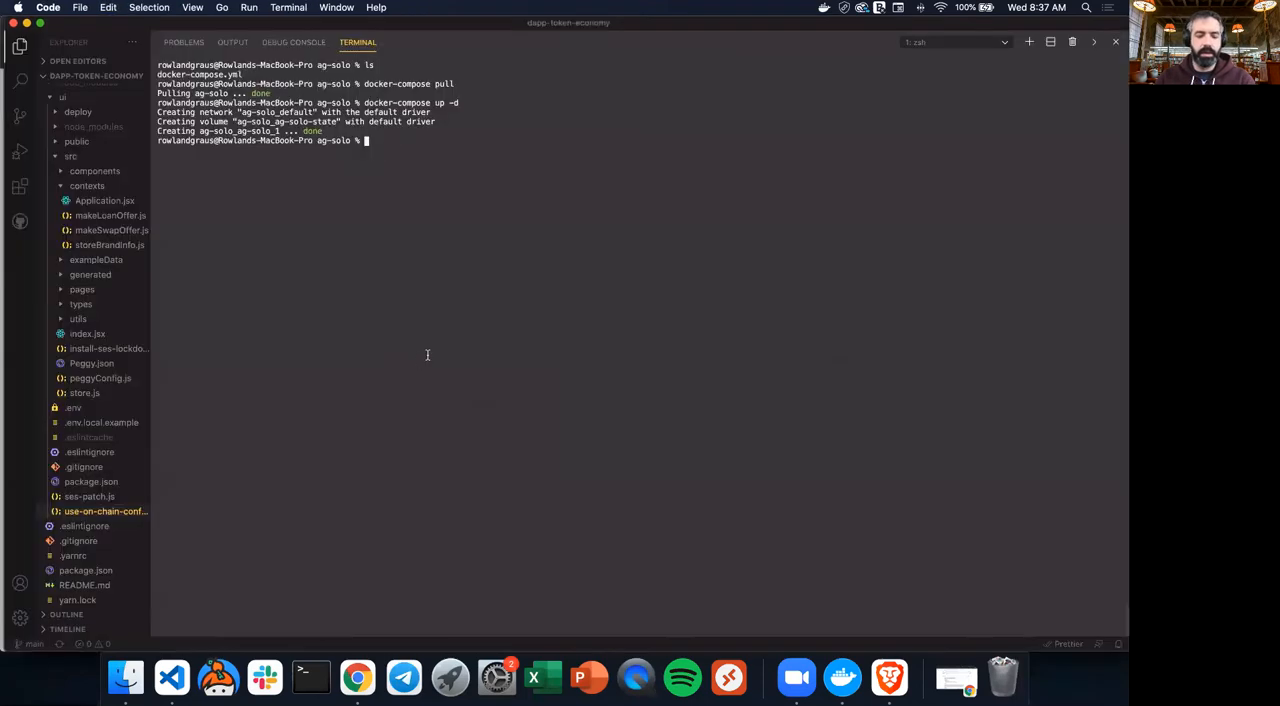
Enter 'docker-compose logs -f --tail=50' in the terminal to follow ag-solo's logs.
text(docker-compose logs -f --tail=50)
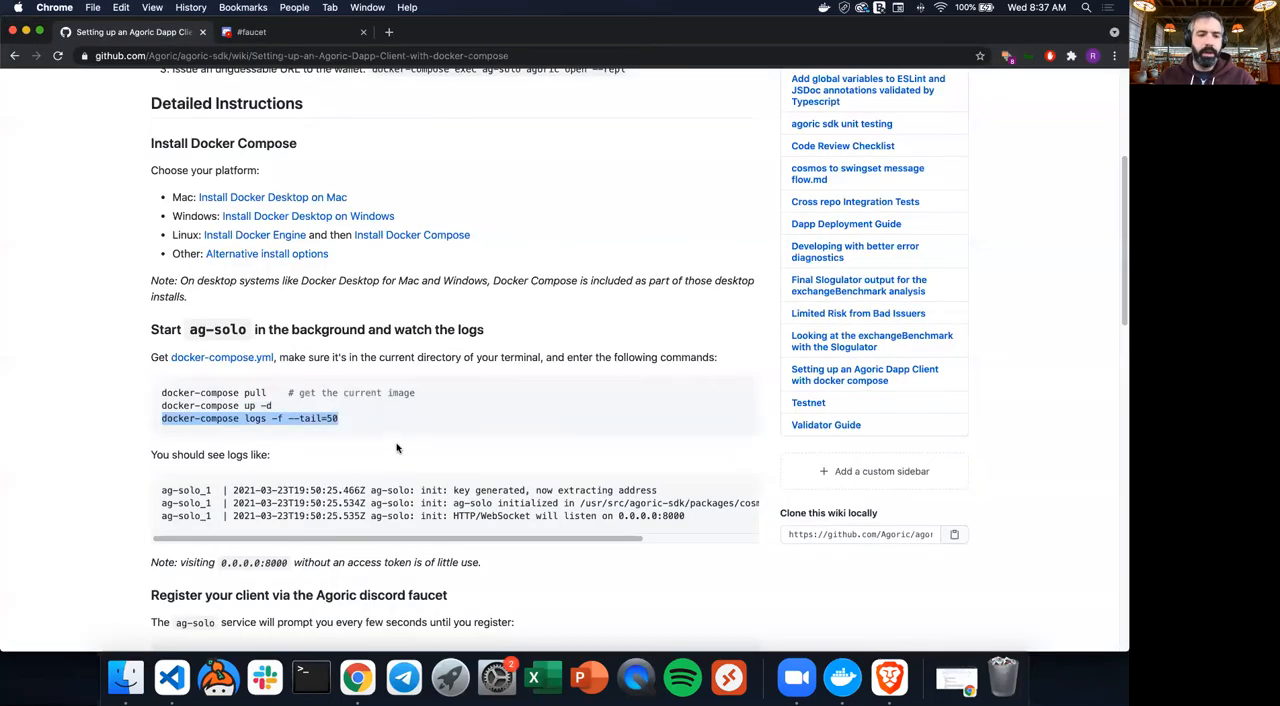
Scroll the wiki to the Discord faucet registration step and select the faucet request text.
scroll(down, 3)
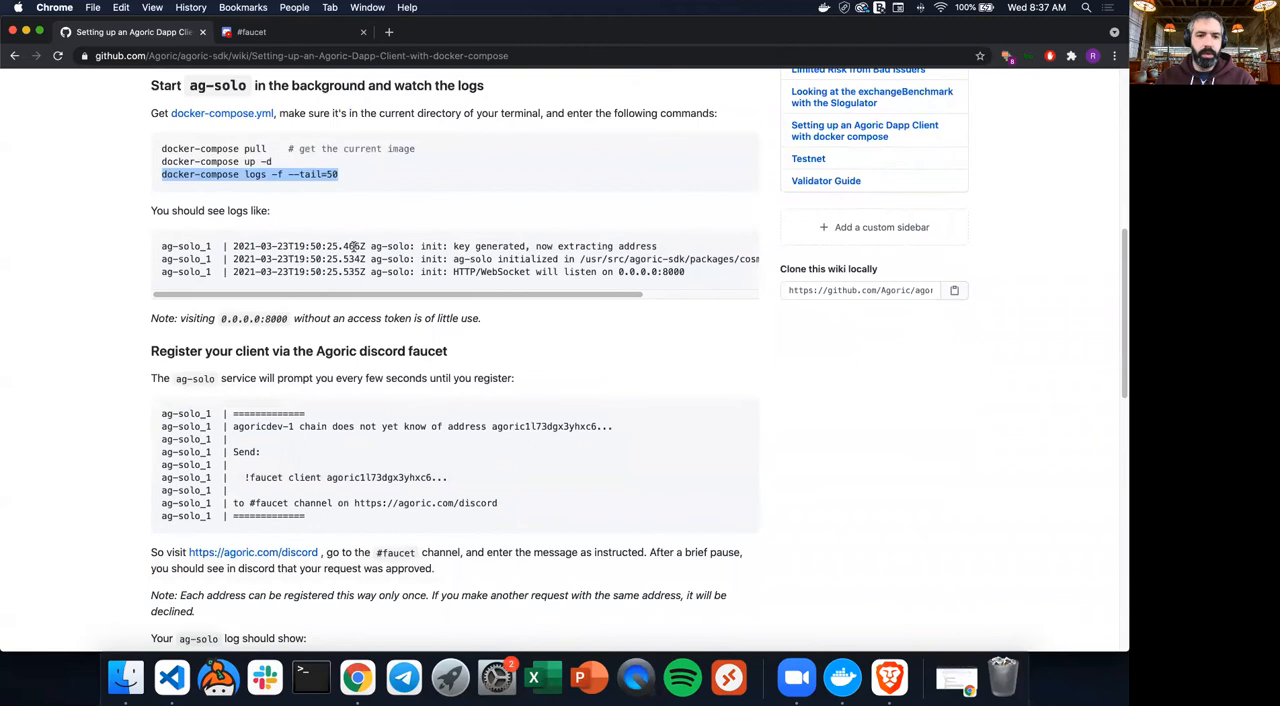
mouse_move(428, 300)
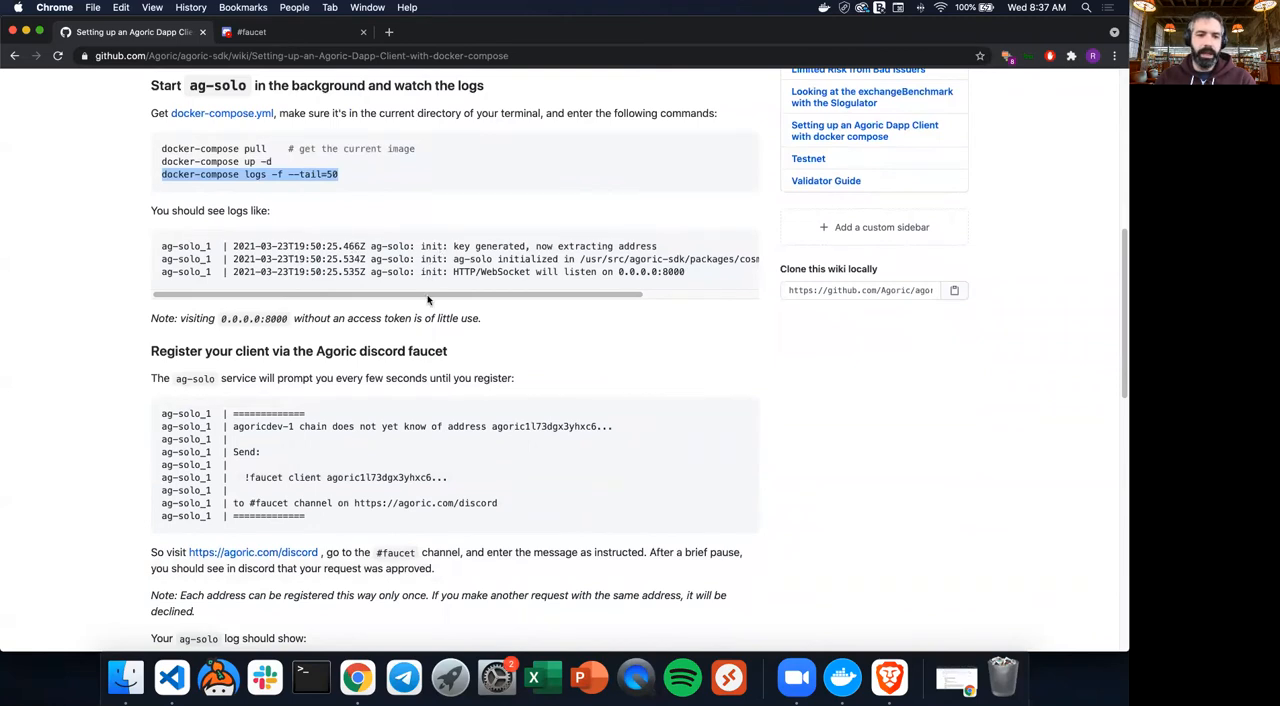
scroll(down, 3)
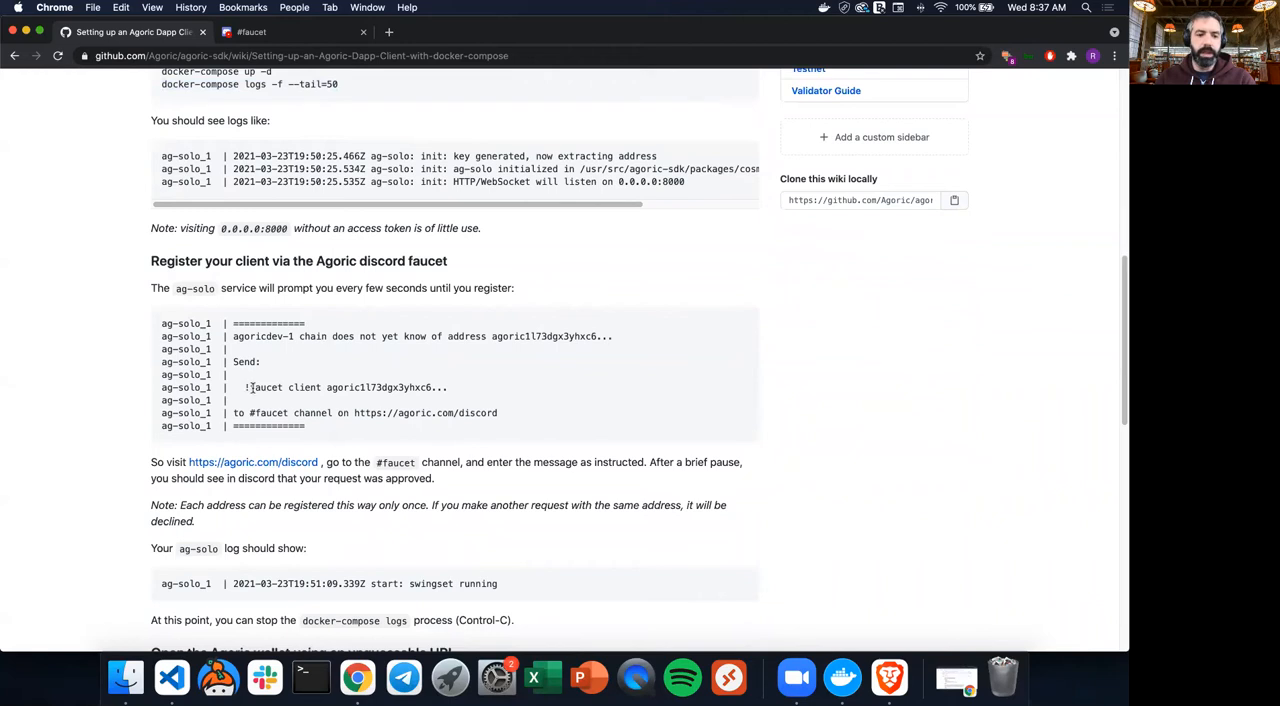
double_click(378, 388)
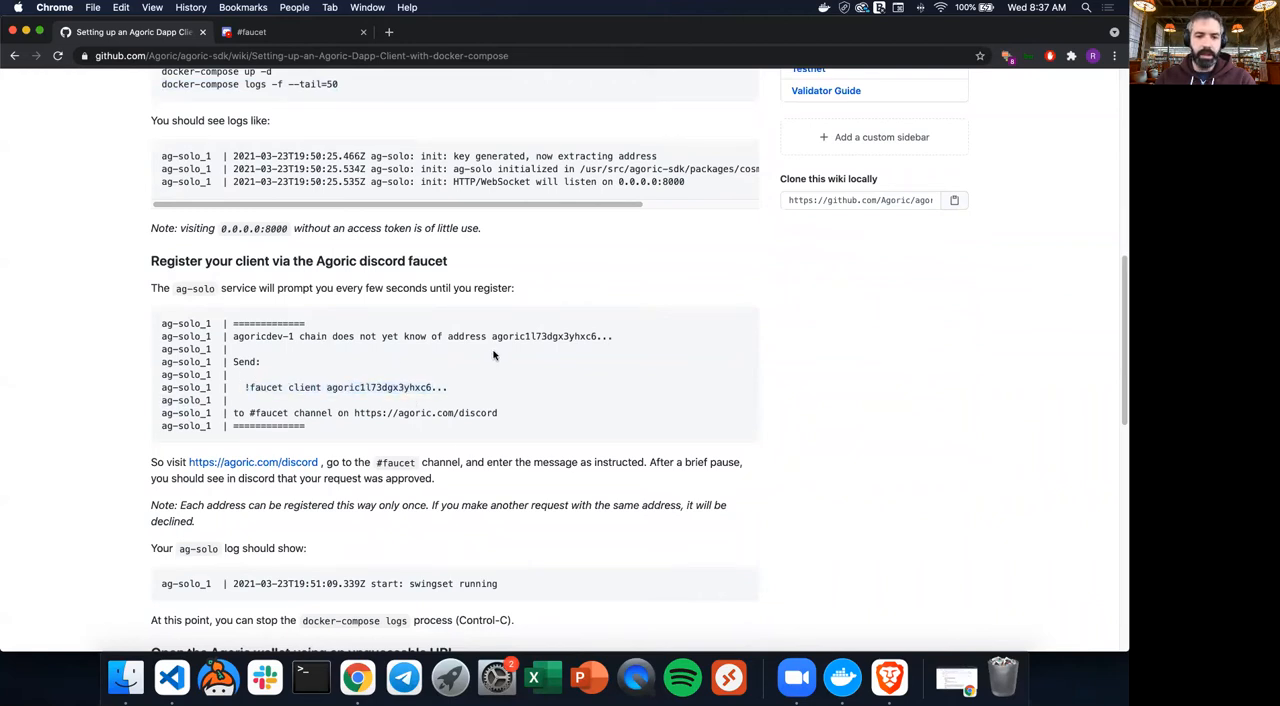
mouse_move(440, 288)
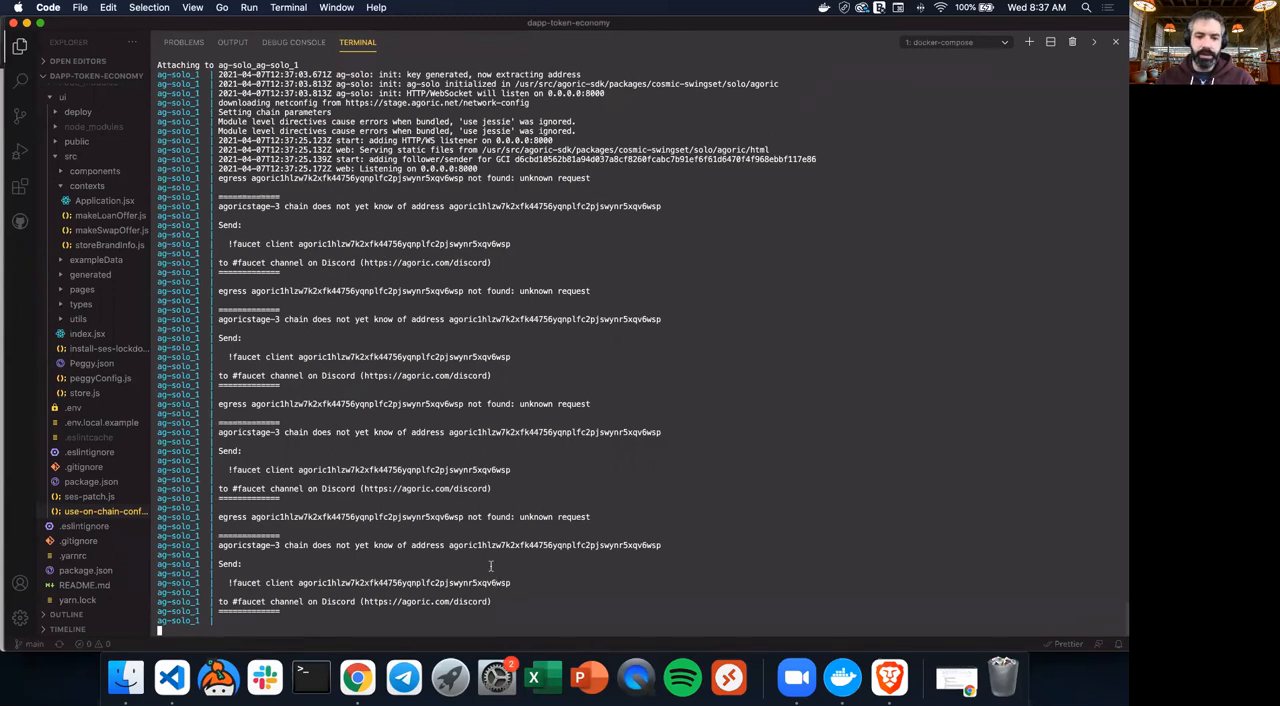
scroll(down, 3)
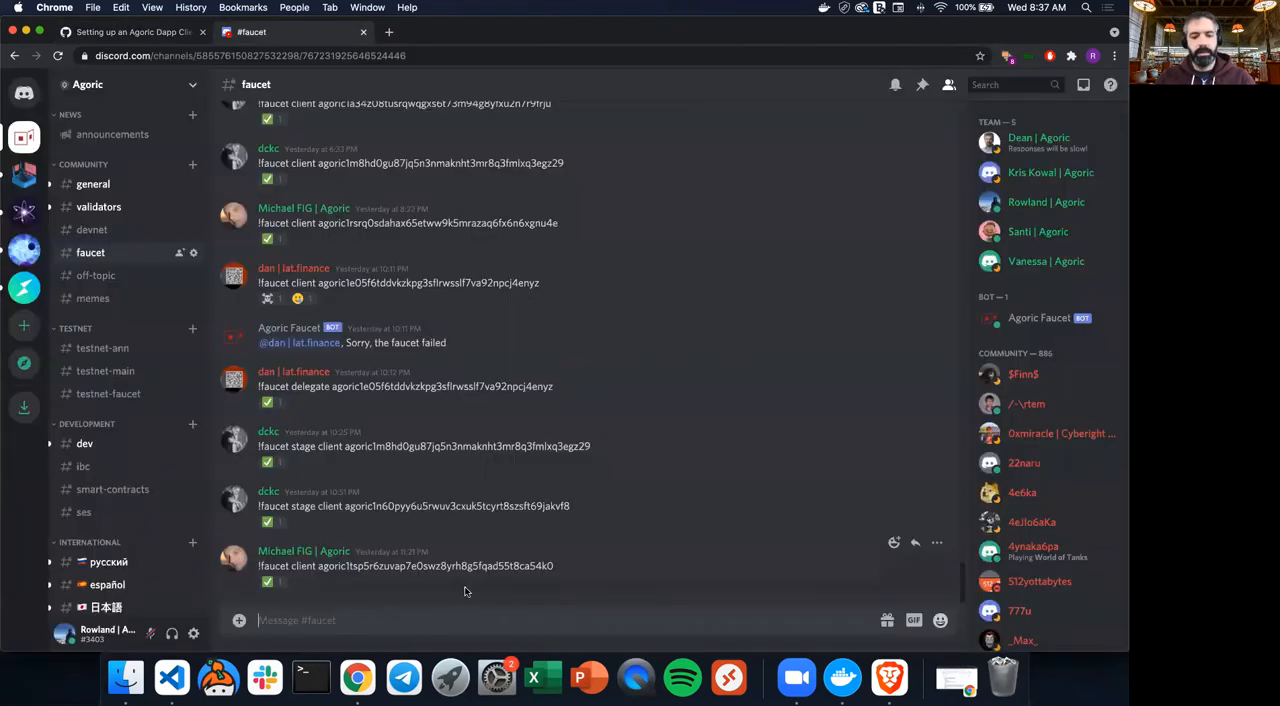
text(!faucet client agoric1hlzw7k2xfk44756yqnplfc2pjswynr5xqv6wsp)
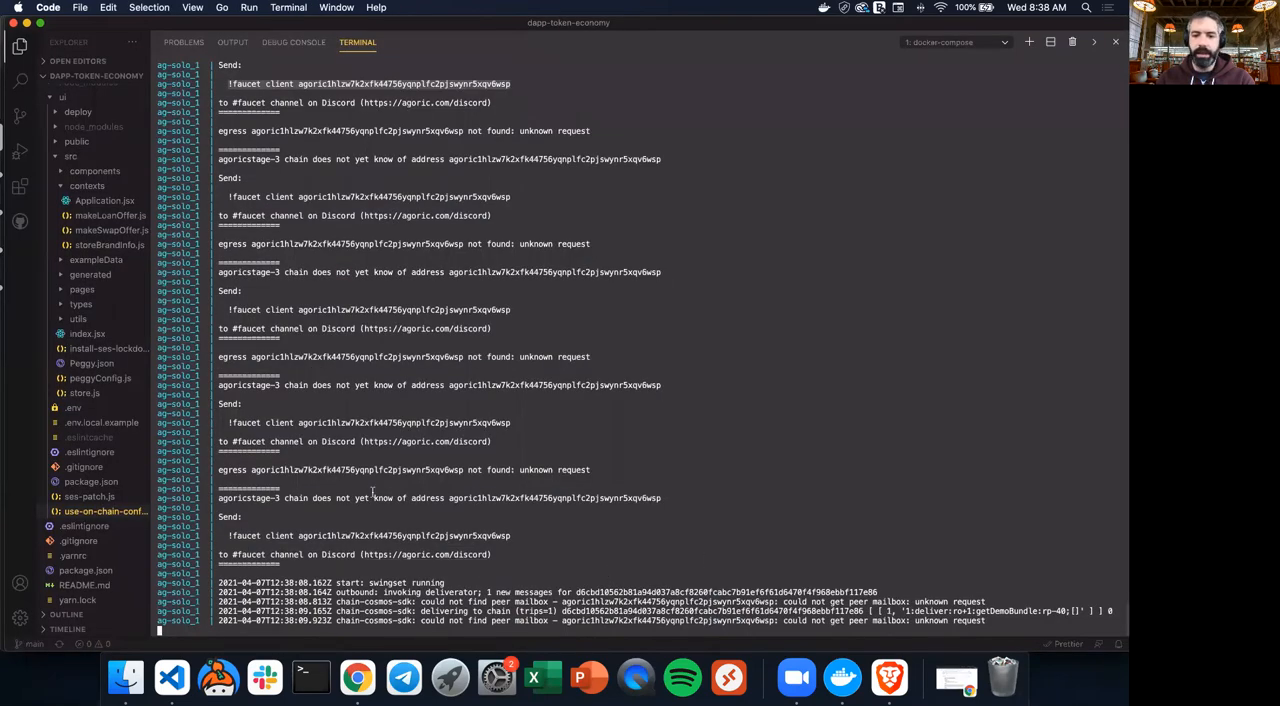
Scroll the terminal logs to confirm the faucet request was approved, then return to the setup guide.
scroll(down, 3)
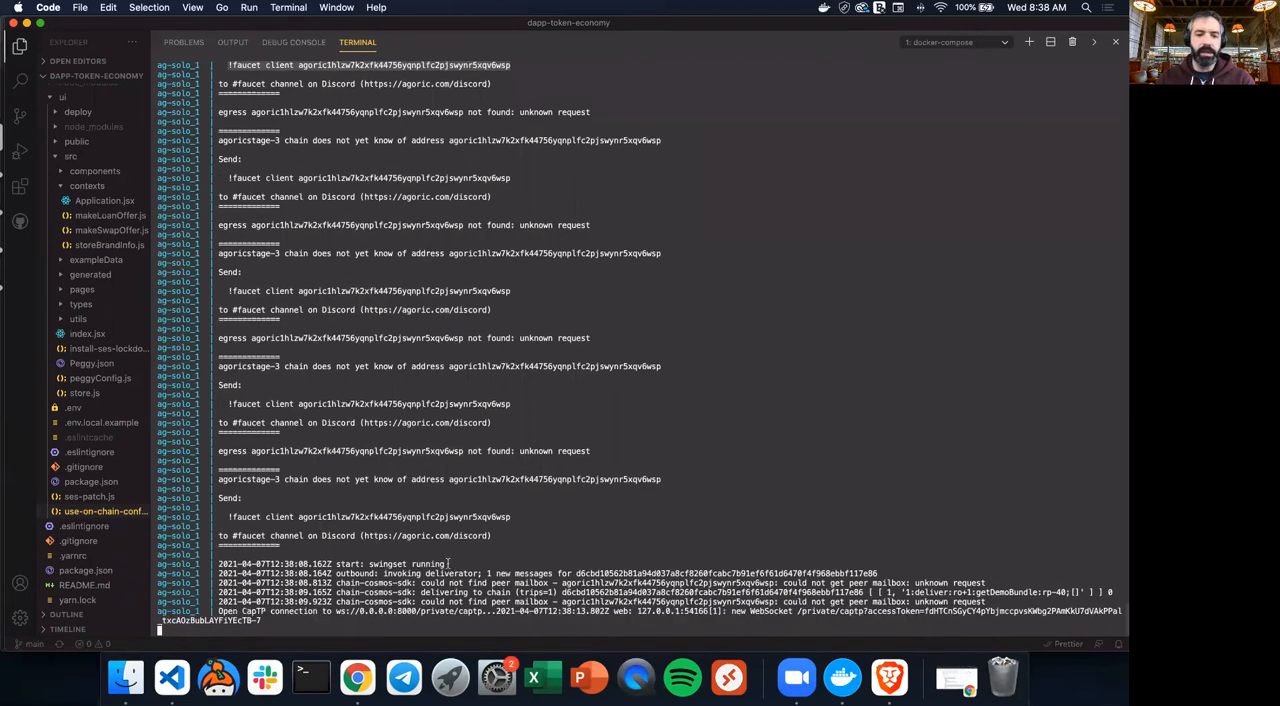
scroll(down, 3)
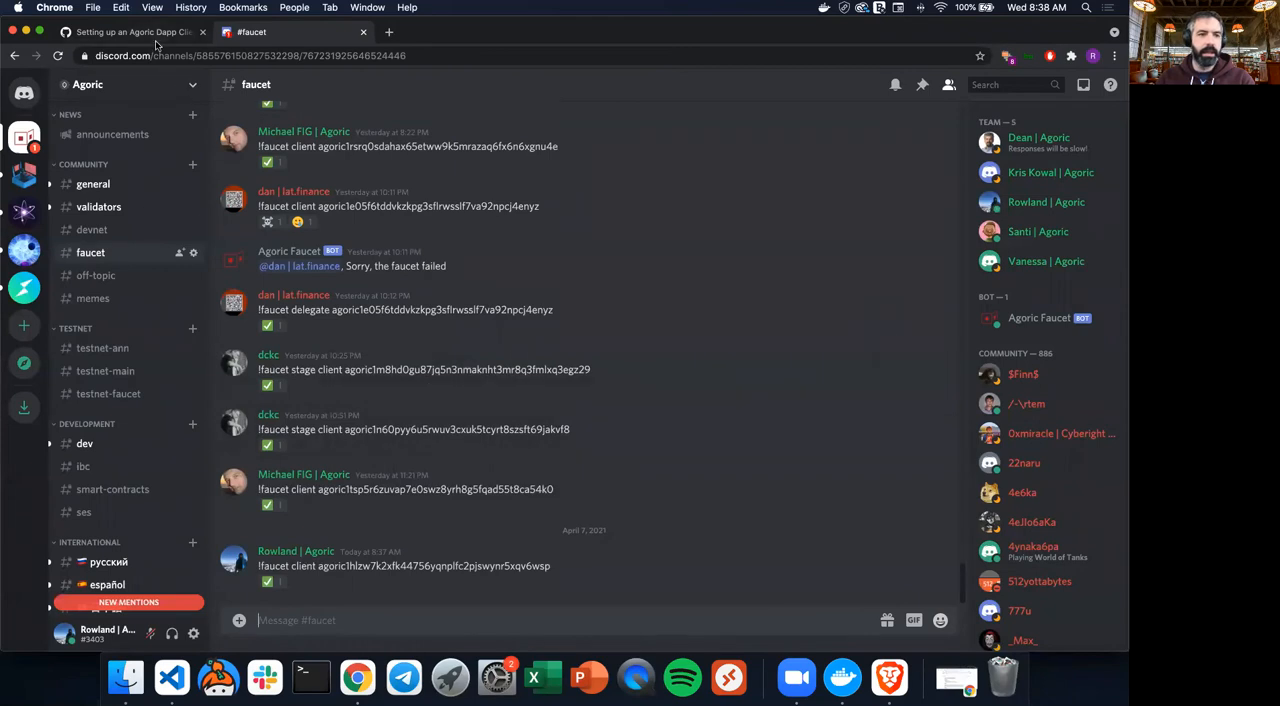
click(130, 32)
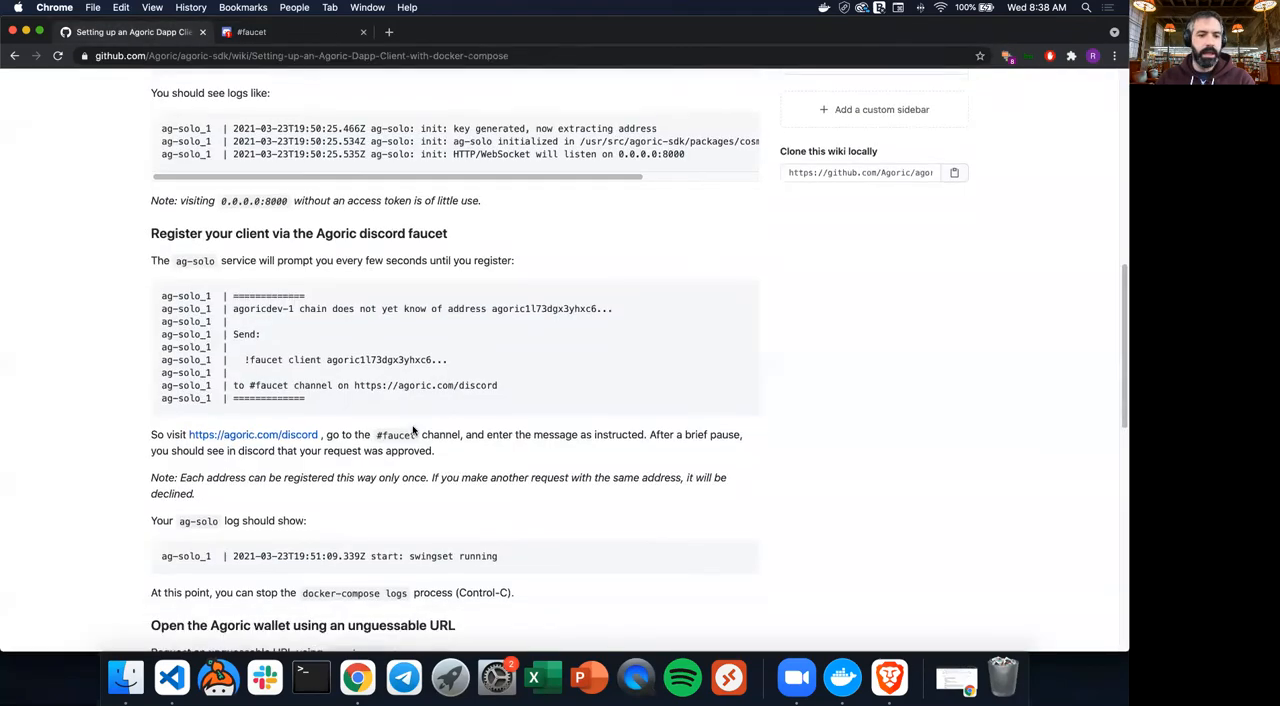
Scroll the guide down to the 'Open the Agoric wallet using an unguessable URL' step.
scroll(down, 3)
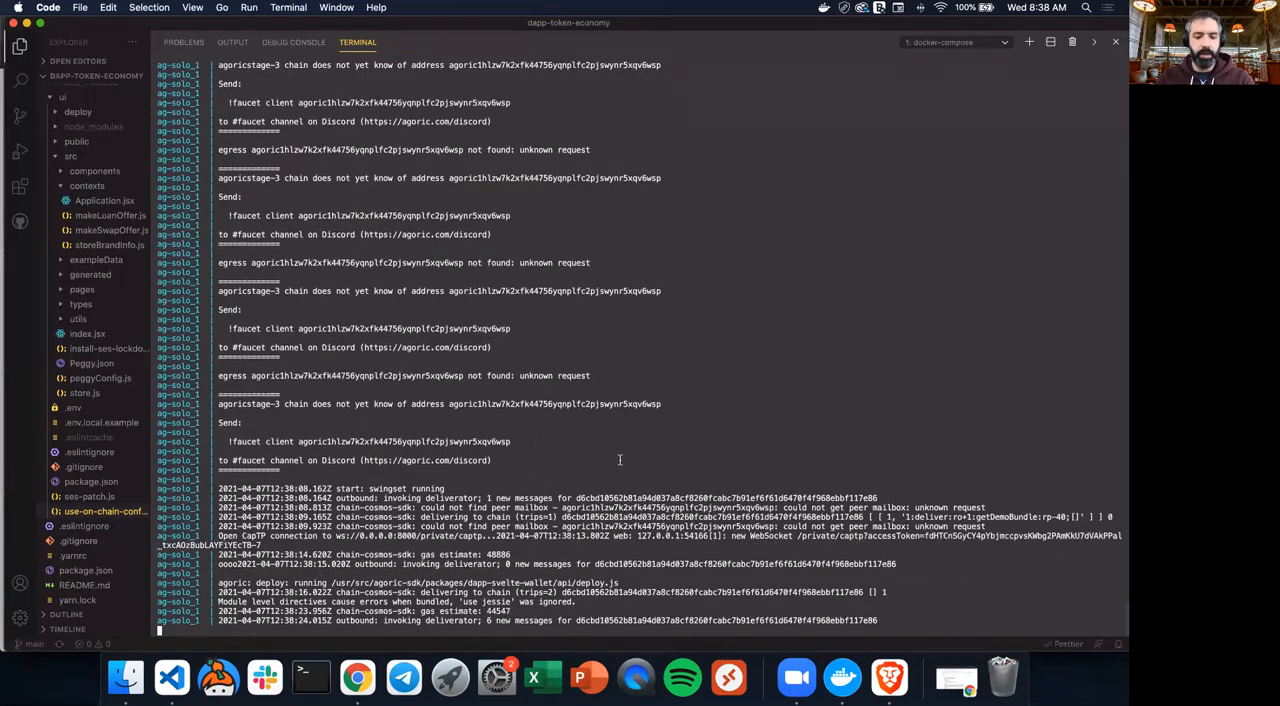
click(356, 678)
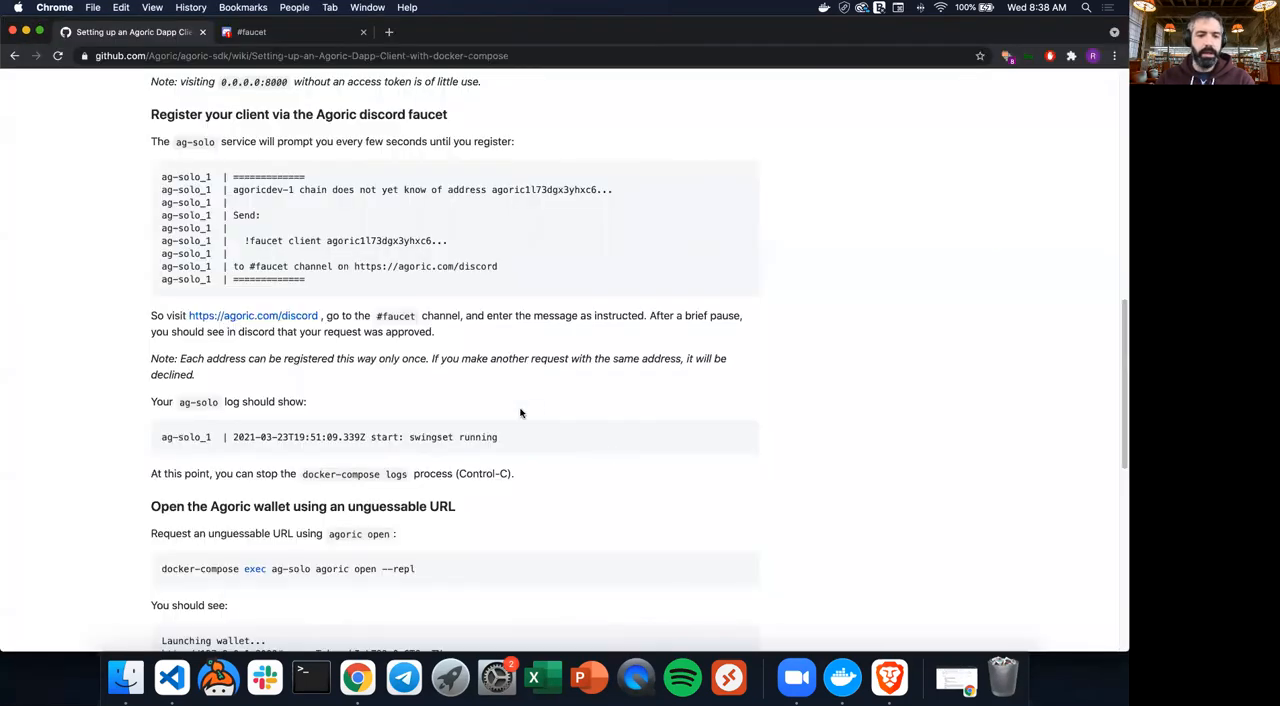
scroll(down, 3)
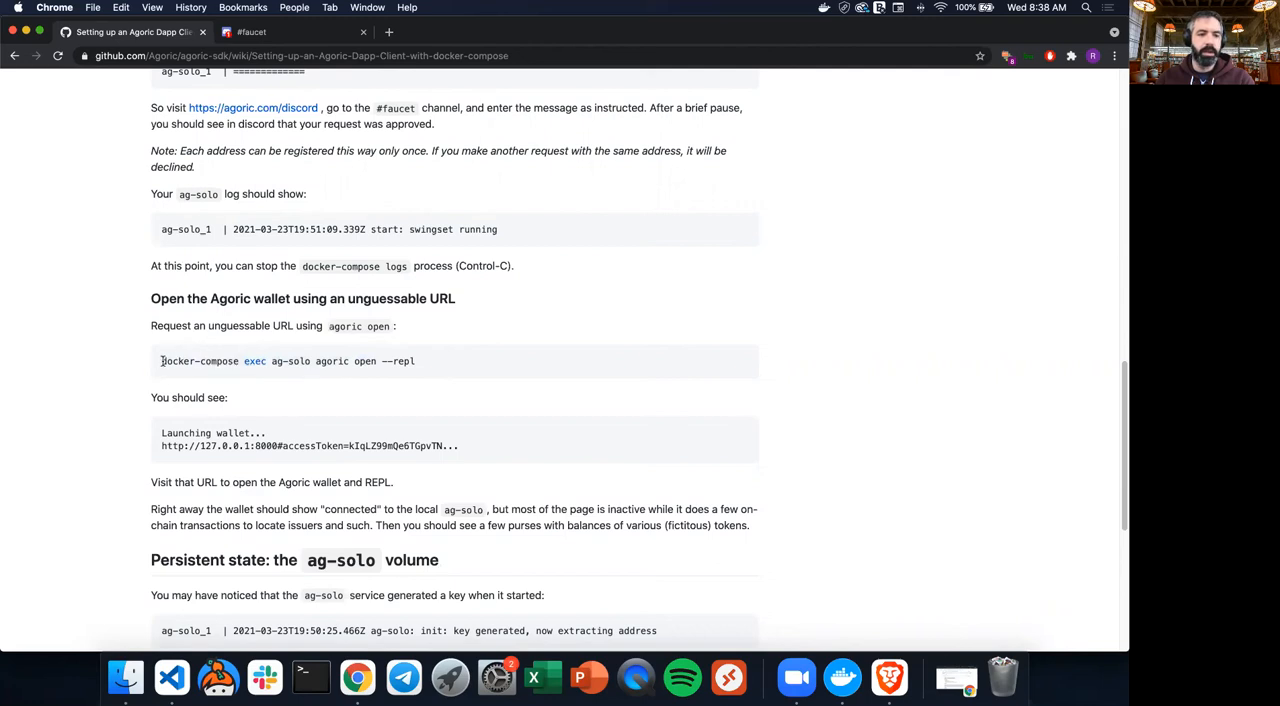
Run 'docker-compose exec ag-solo agoric open' in the terminal to print the wallet's access URL.
drag(160, 360, 378, 360)
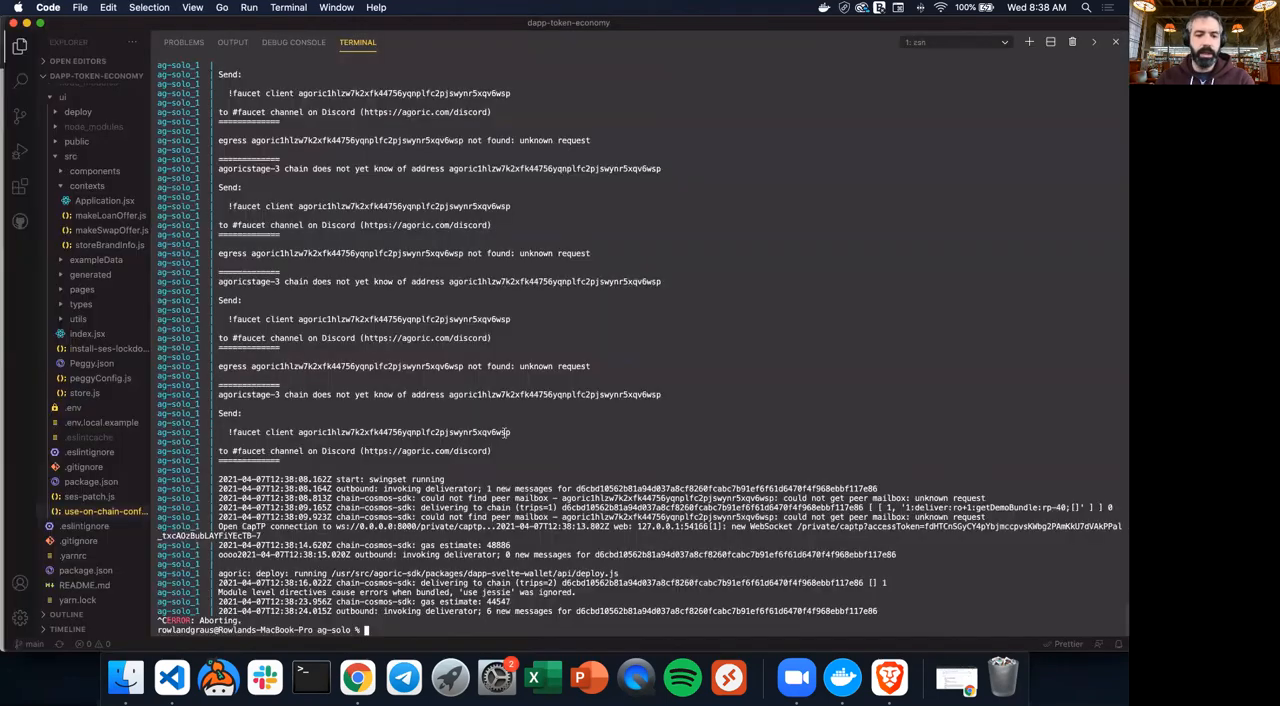
text(docker-compose exec ag-solo agoric open)
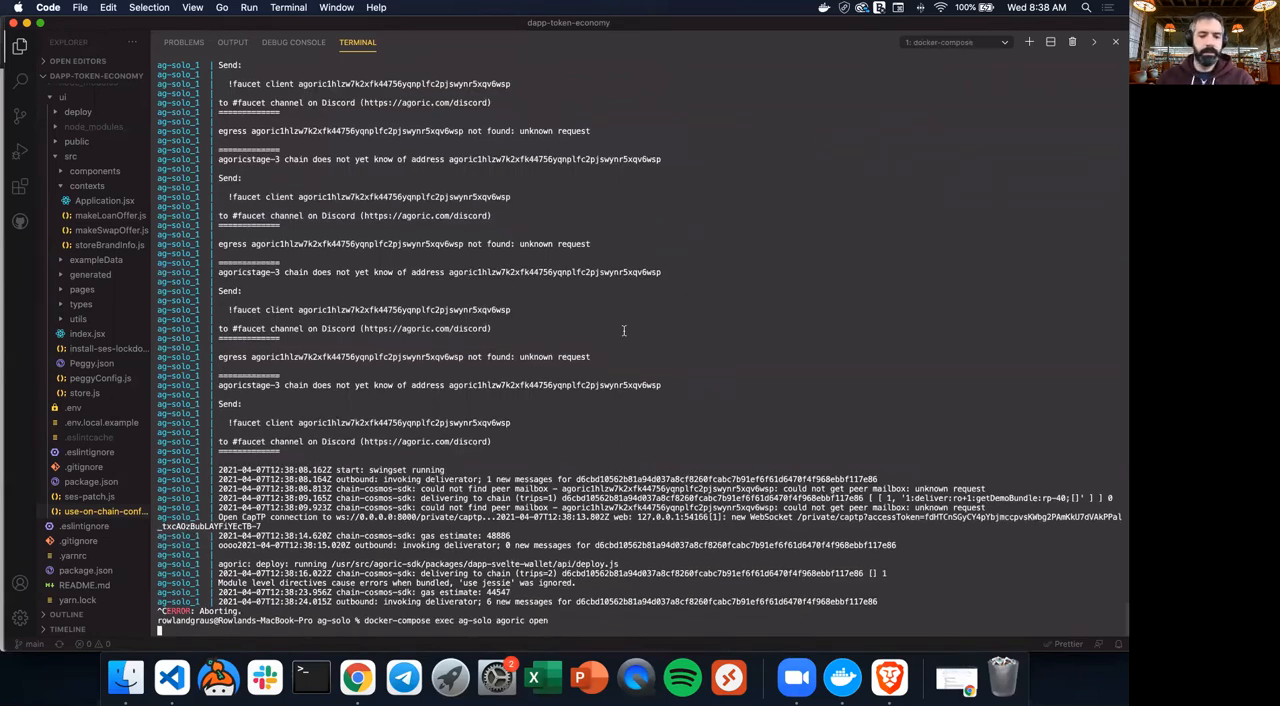
mouse_move(542, 444)
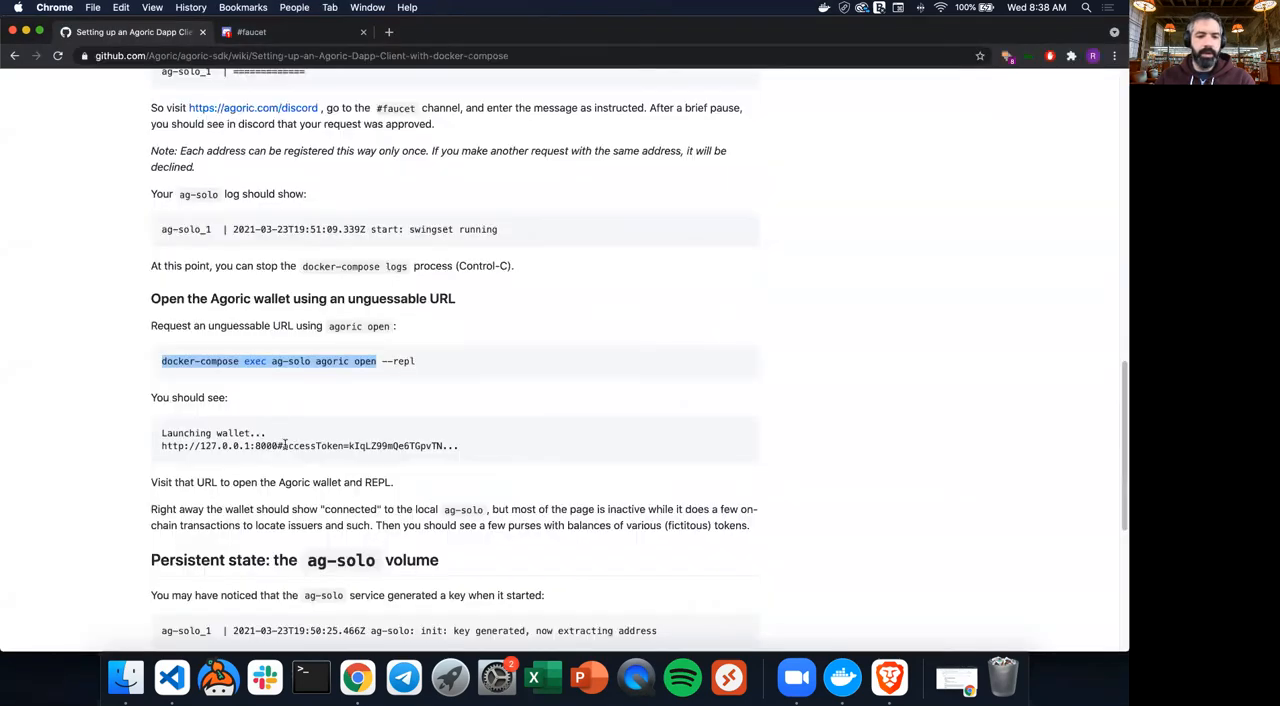
click(310, 678)
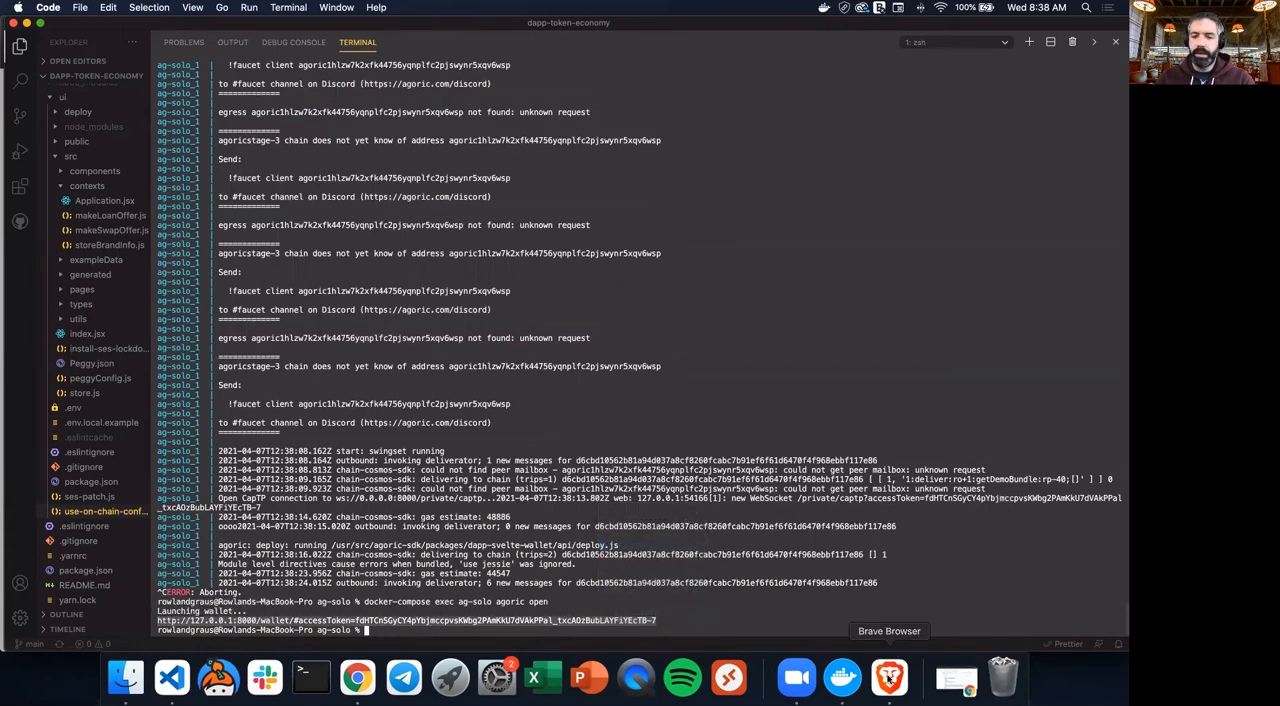
Open the Agoric wallet URL in Brave, then switch back to the wiki tab in Chrome.
click(888, 678)
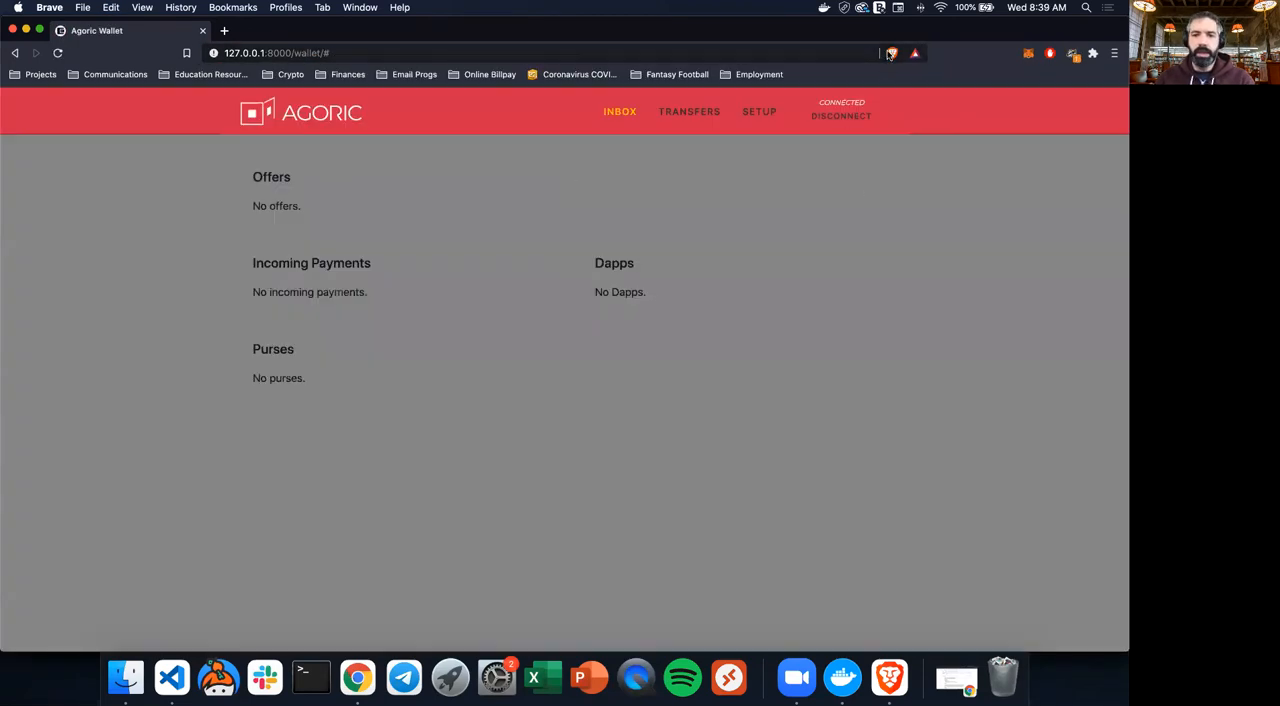
mouse_move(890, 54)
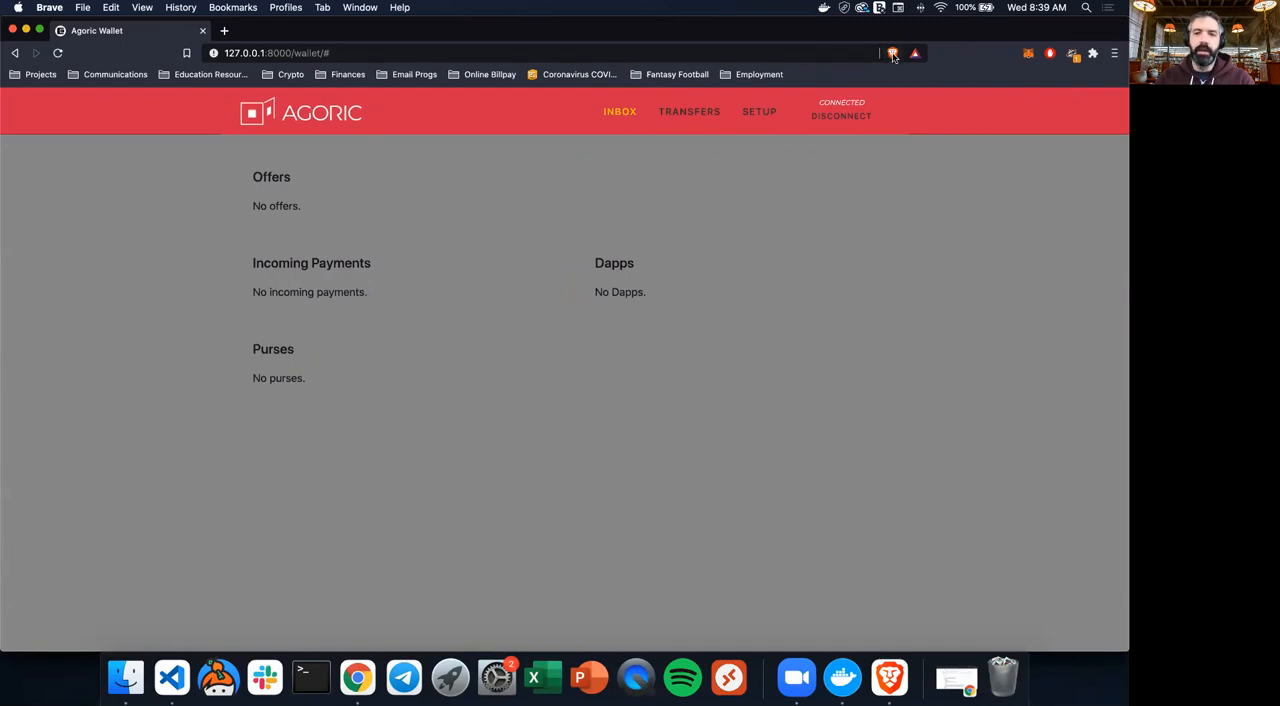
click(892, 54)
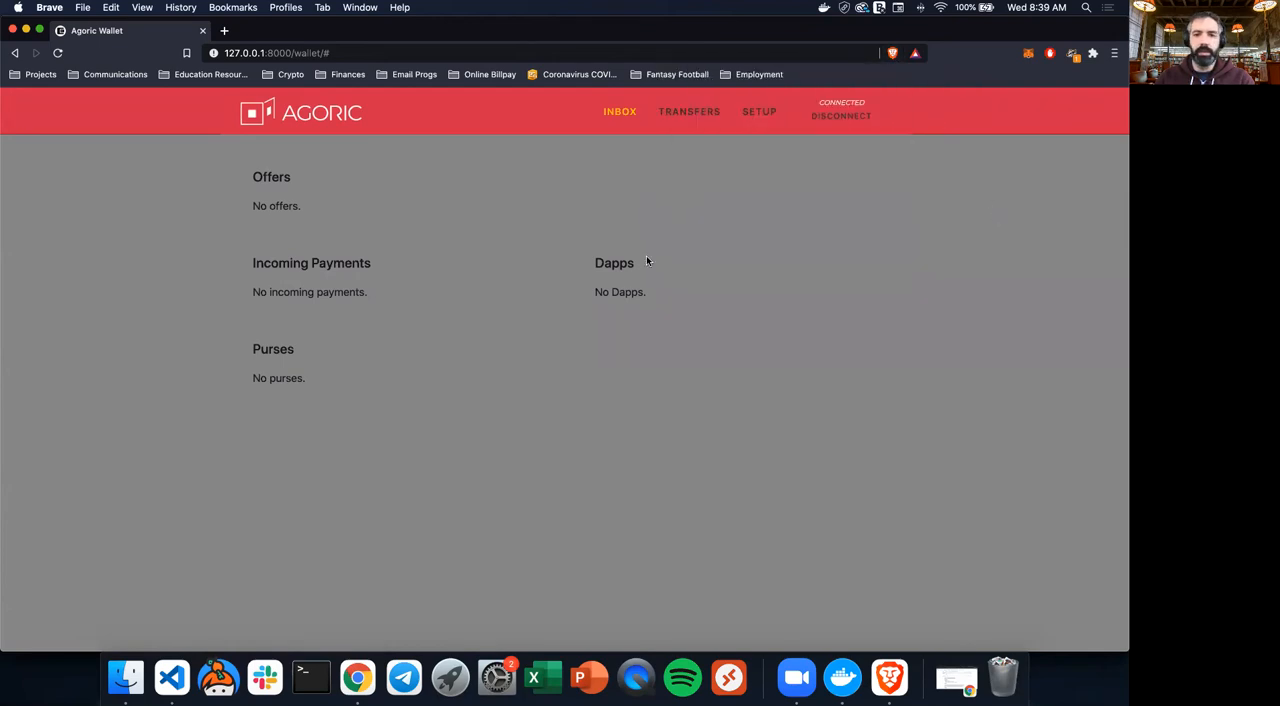
mouse_move(616, 288)
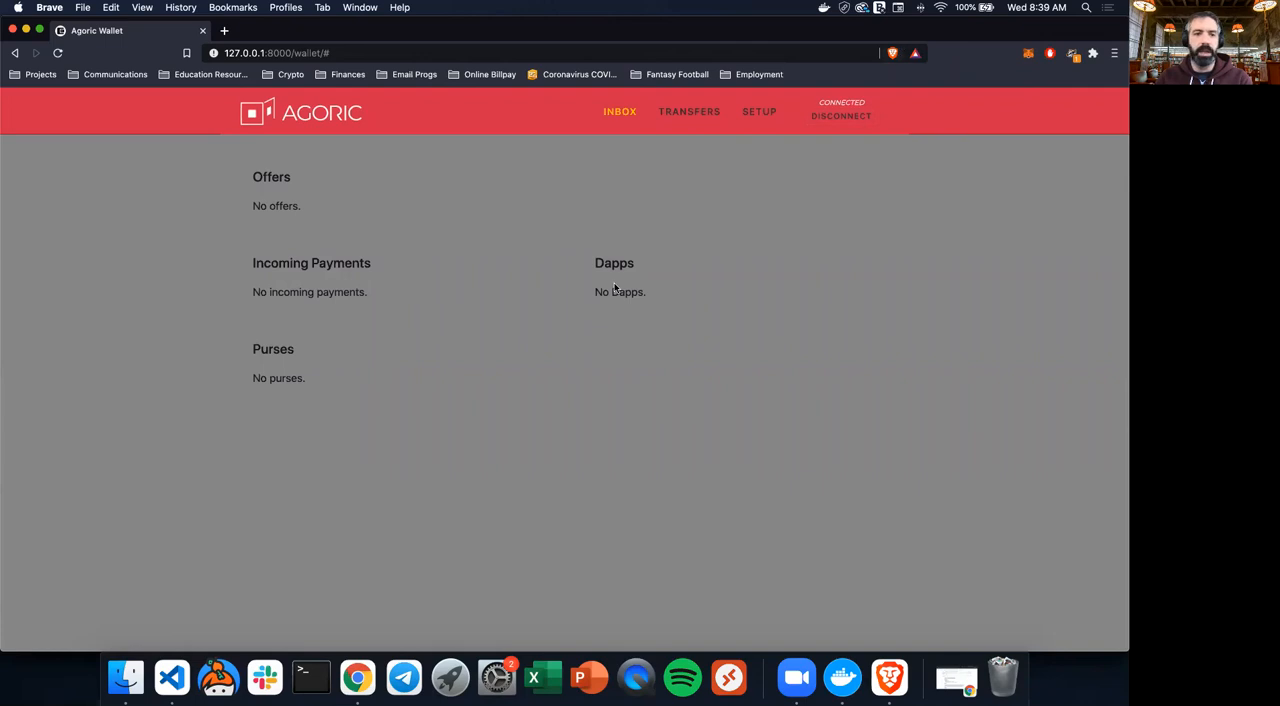
mouse_move(504, 222)
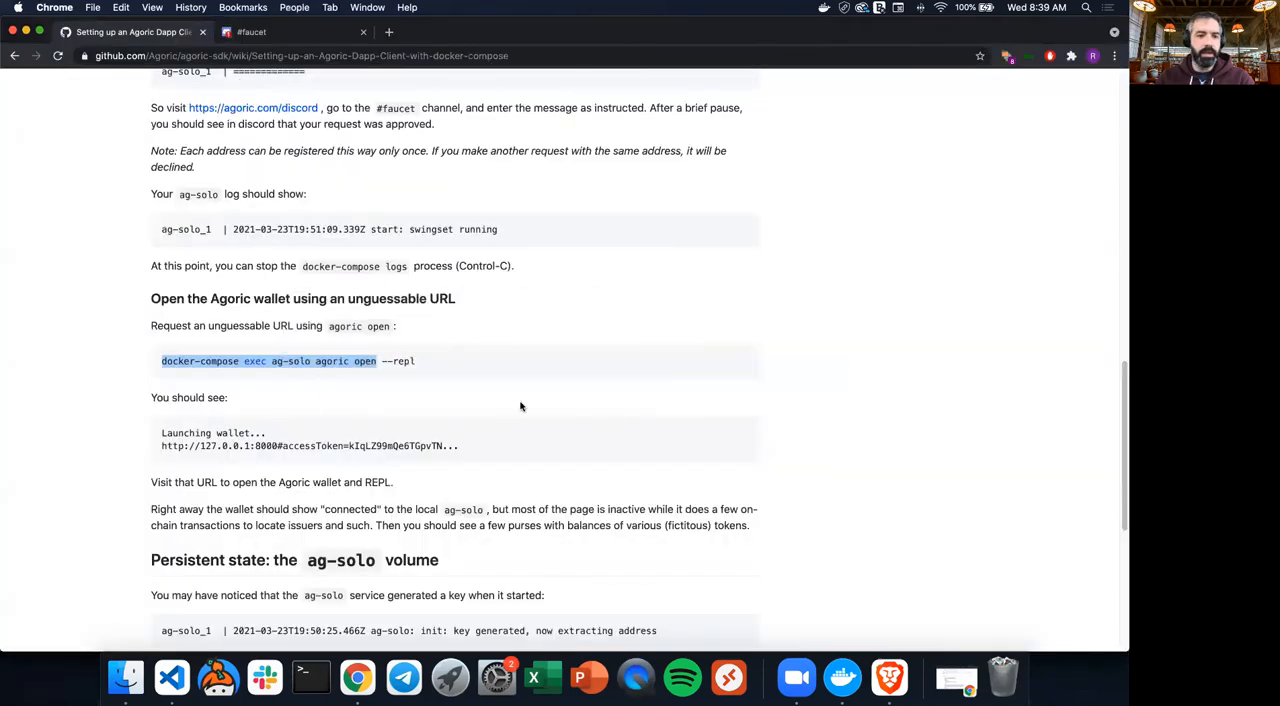
Scroll the wiki to the paragraph explaining the wallet connects and shows purses with balances.
scroll(down, 3)
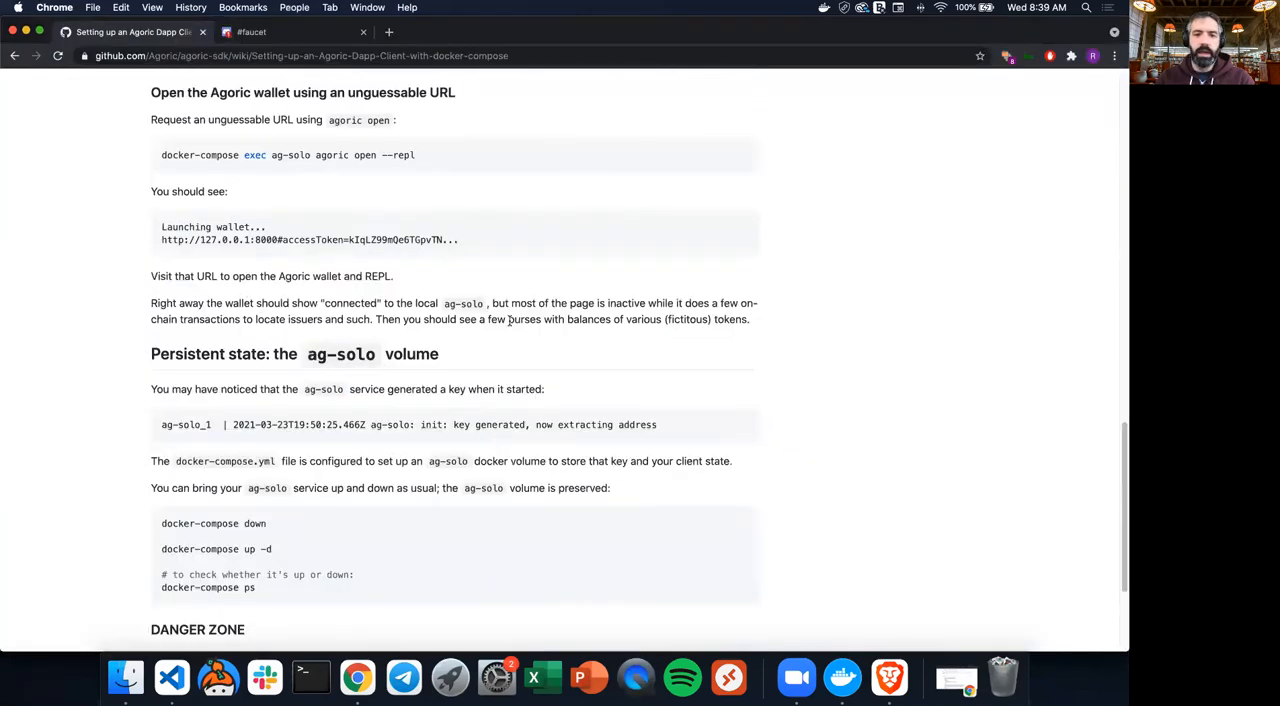
mouse_move(660, 314)
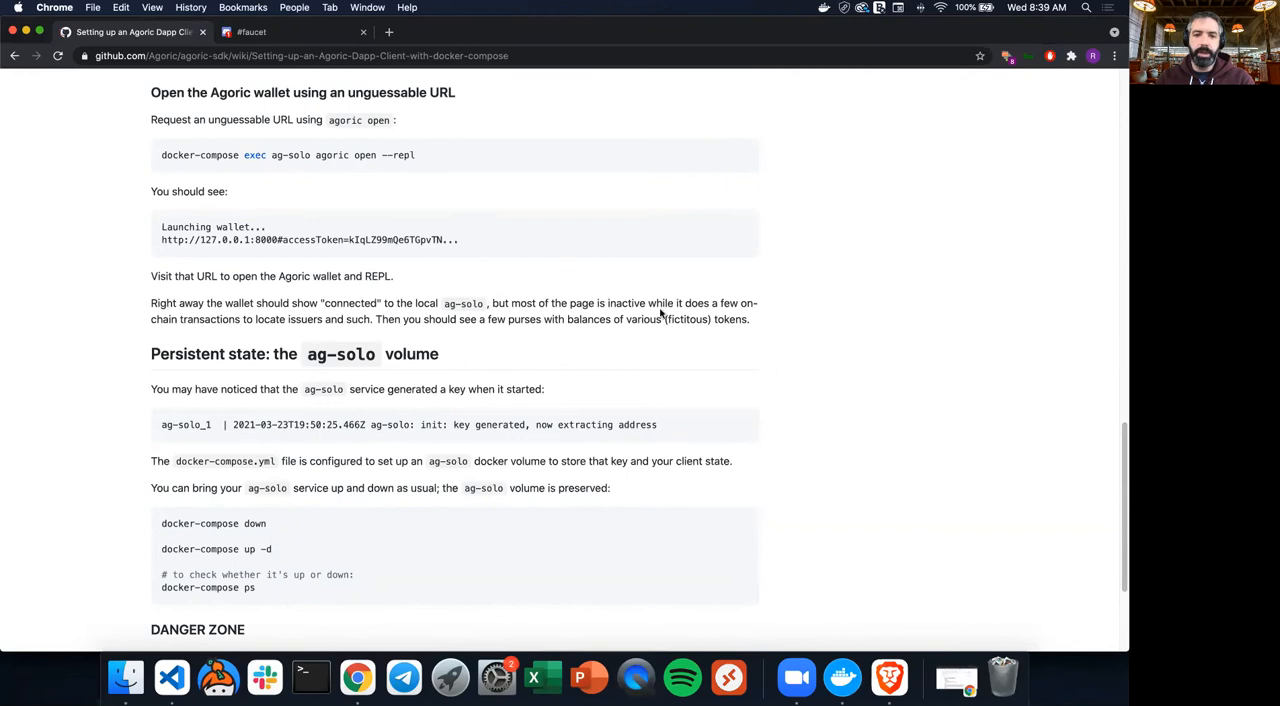
mouse_move(276, 332)
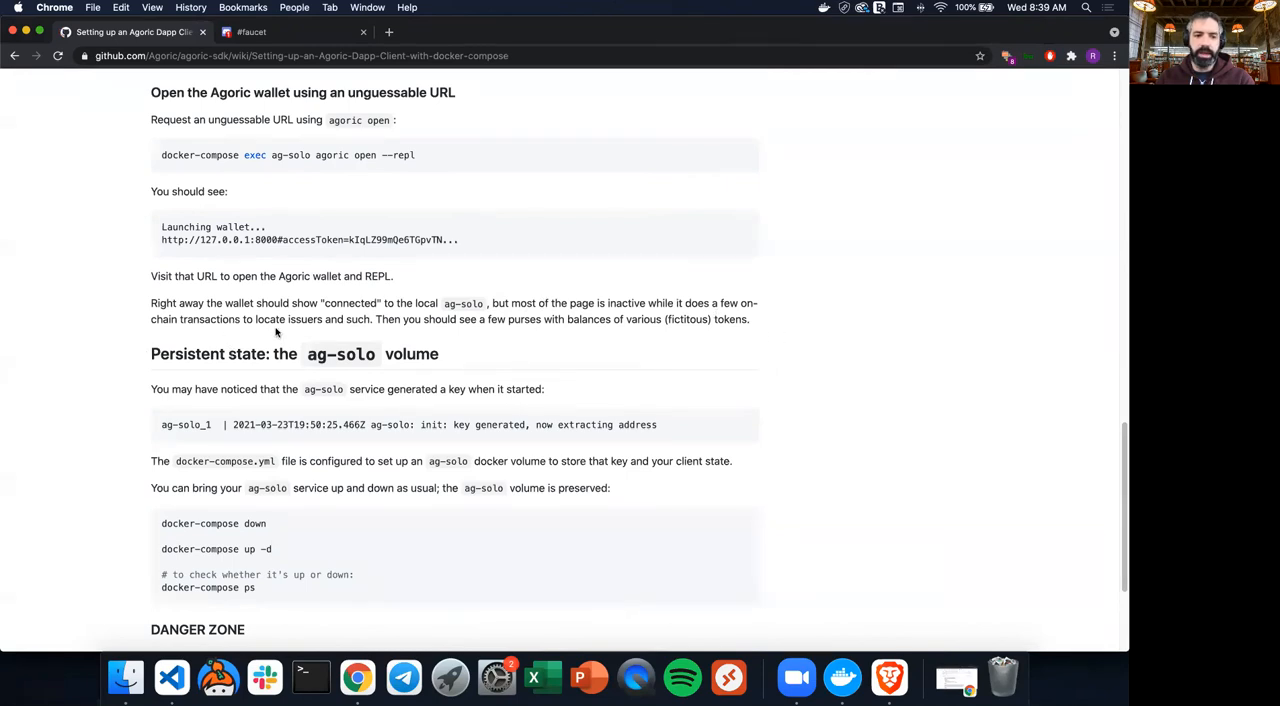
mouse_move(368, 324)
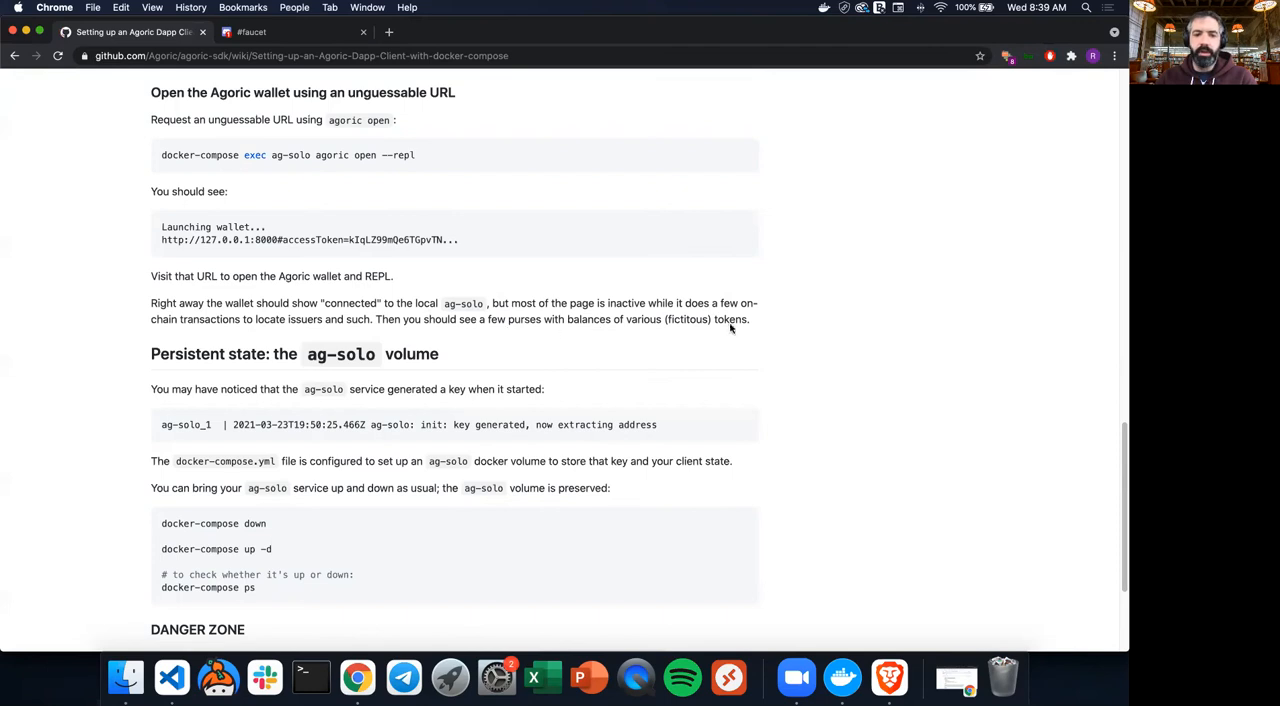
mouse_move(652, 344)
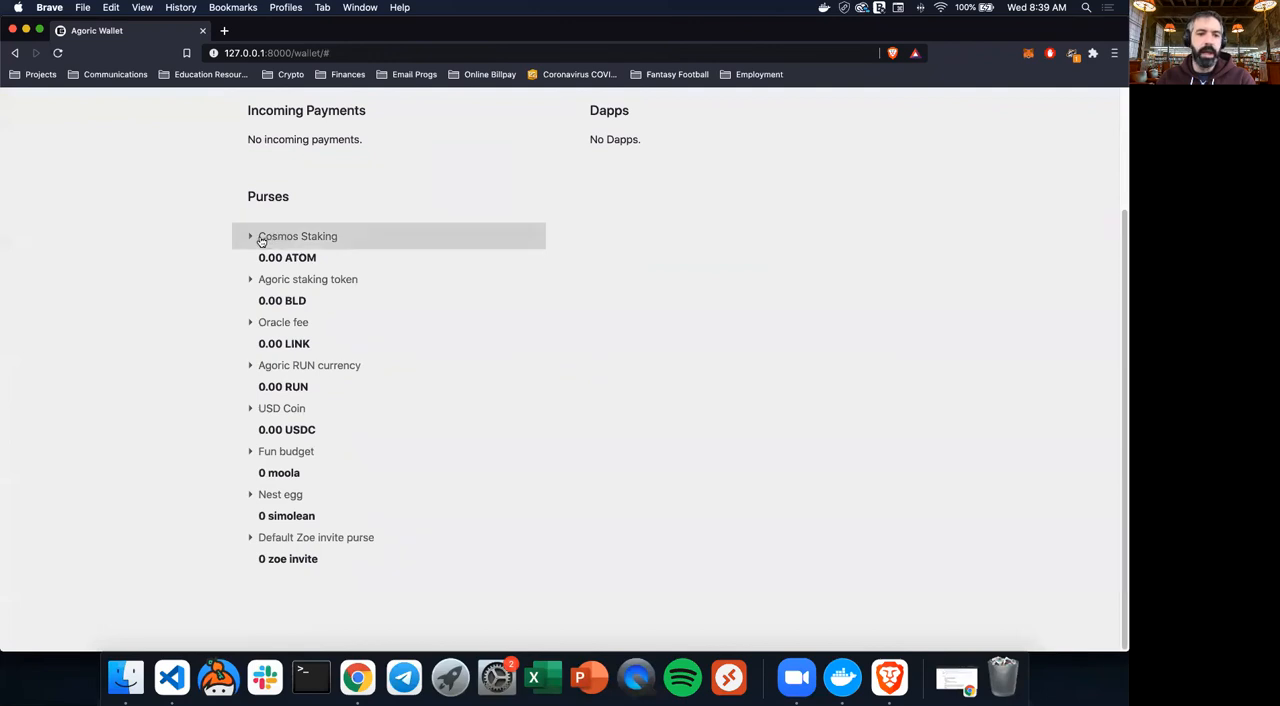
mouse_move(278, 214)
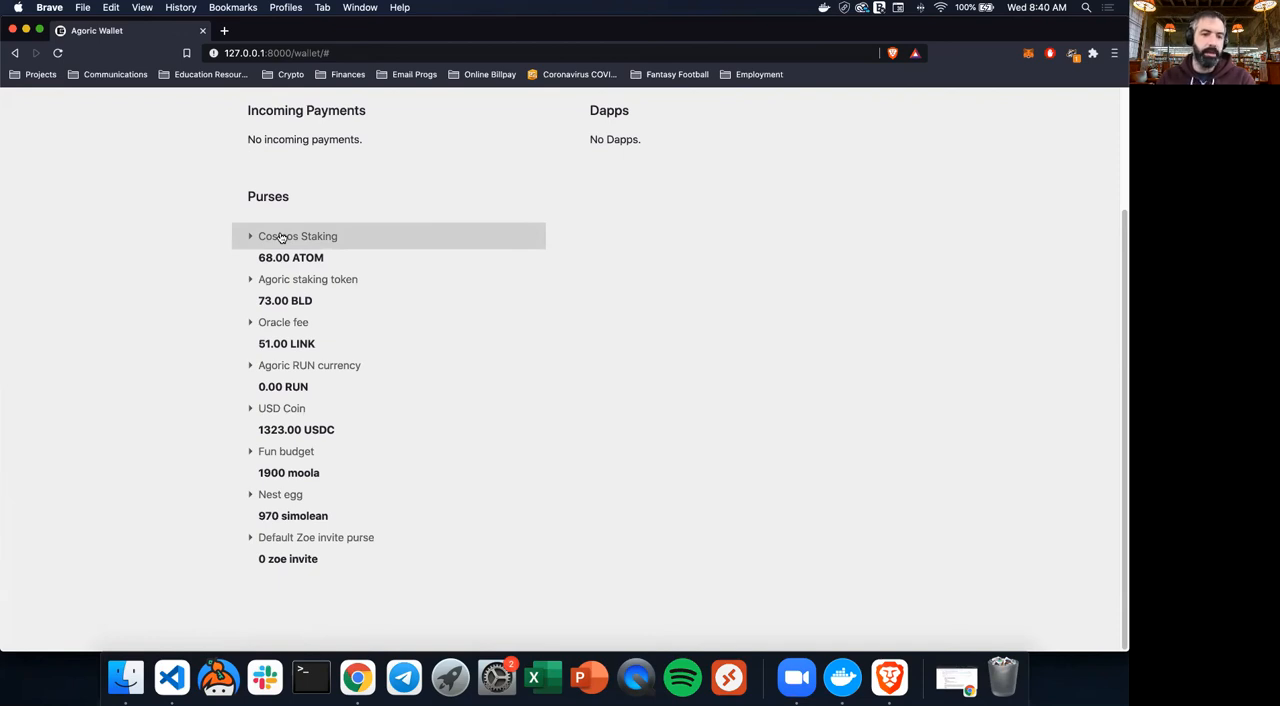
mouse_move(304, 364)
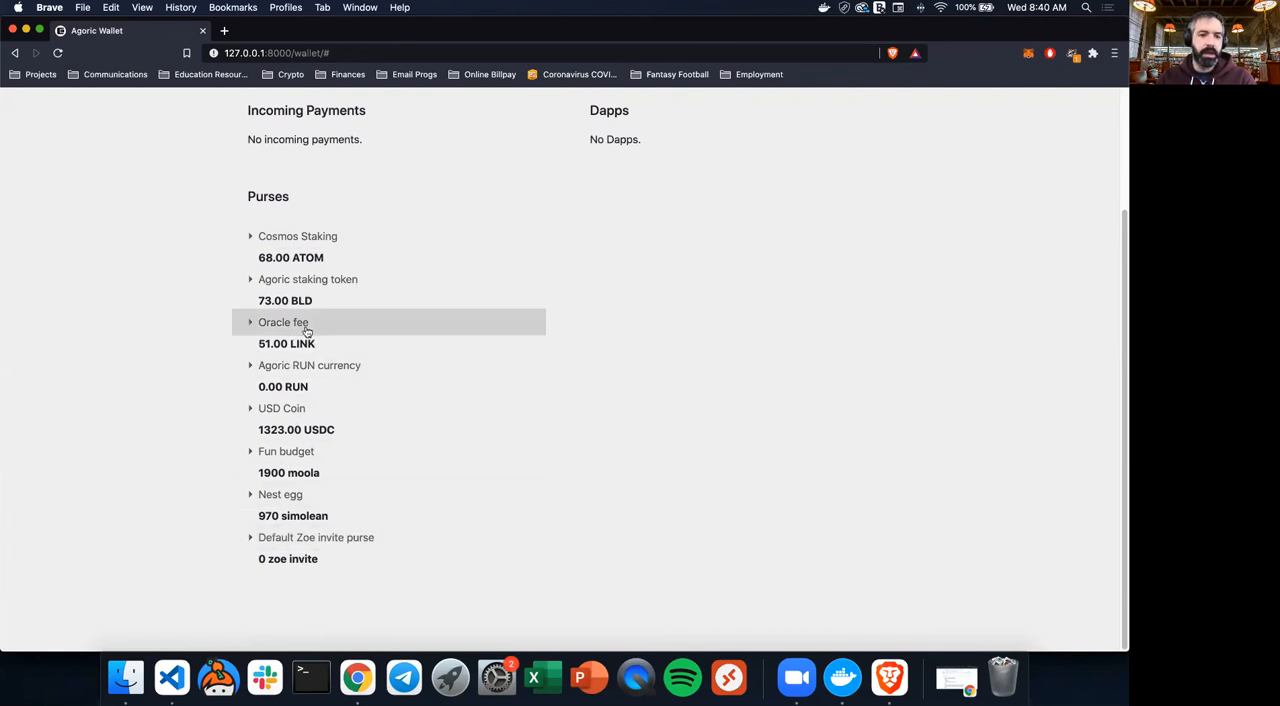
mouse_move(308, 328)
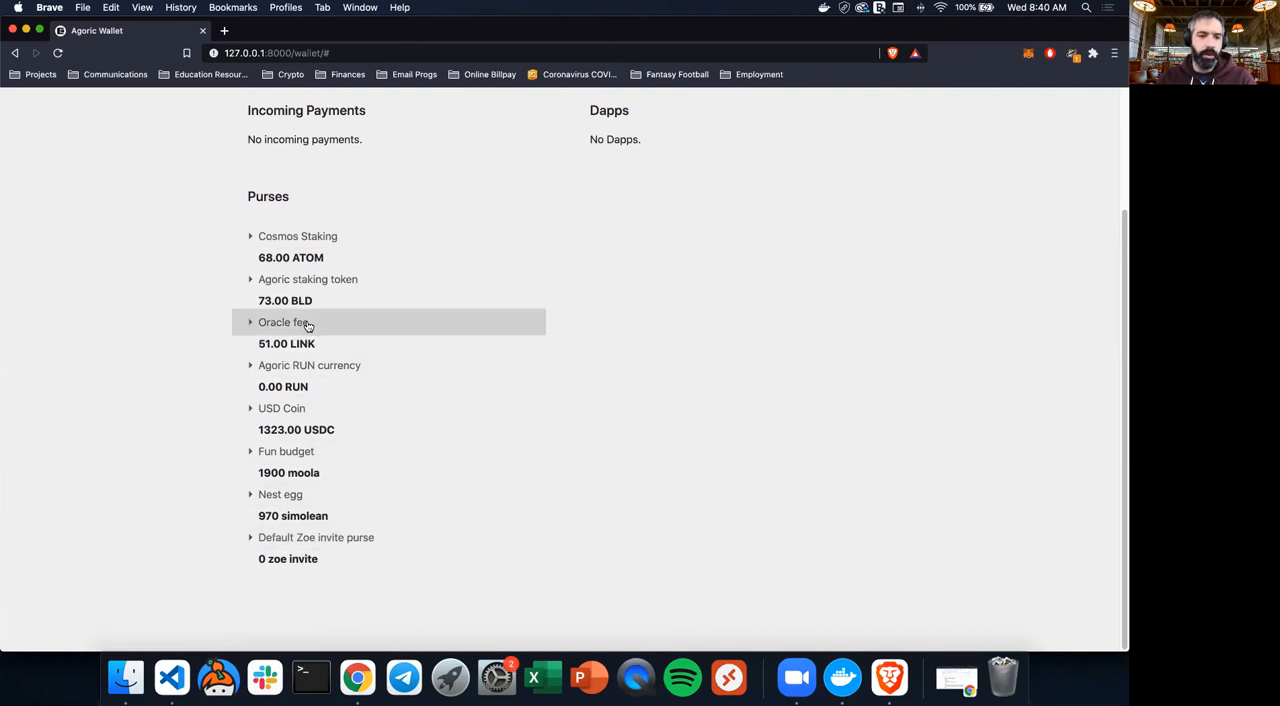
Highlight the ATOM unit of the funded 68.00 ATOM Cosmos Staking purse in the wallet.
double_click(308, 256)
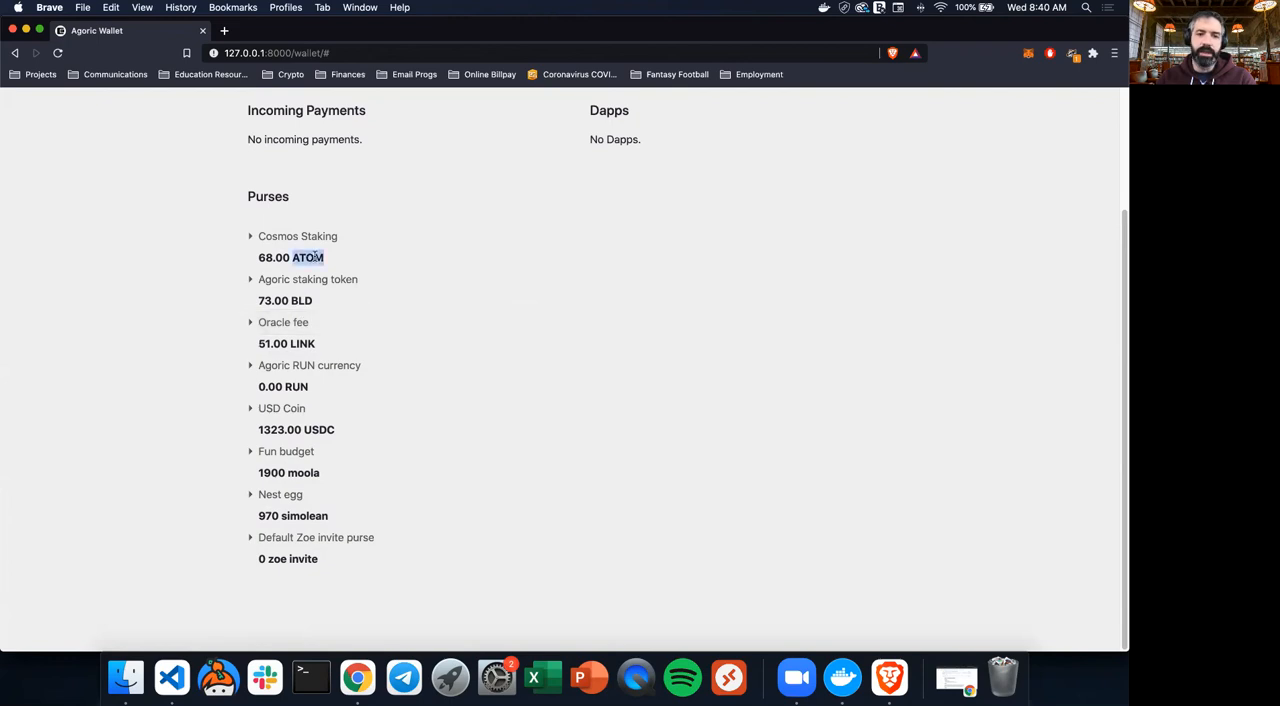
mouse_move(332, 258)
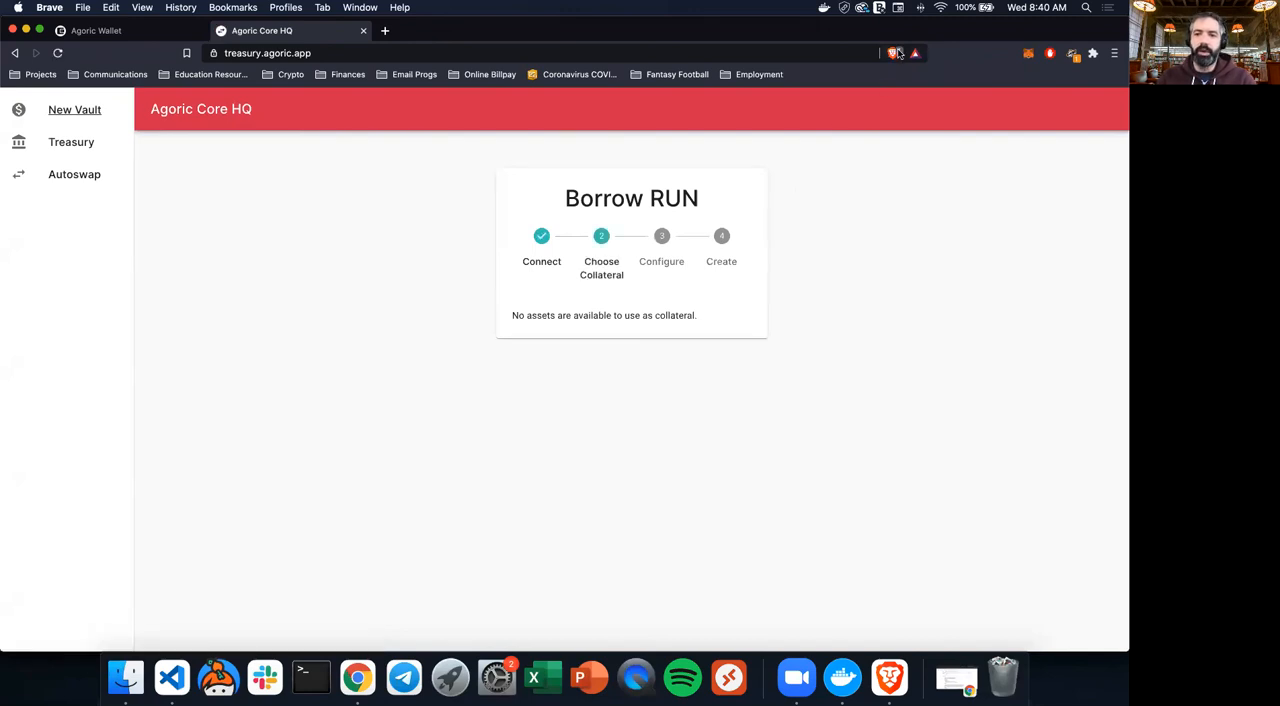
Approve and enable Treasury in the wallet's Dapps list, then return to the Treasury dapp.
click(892, 54)
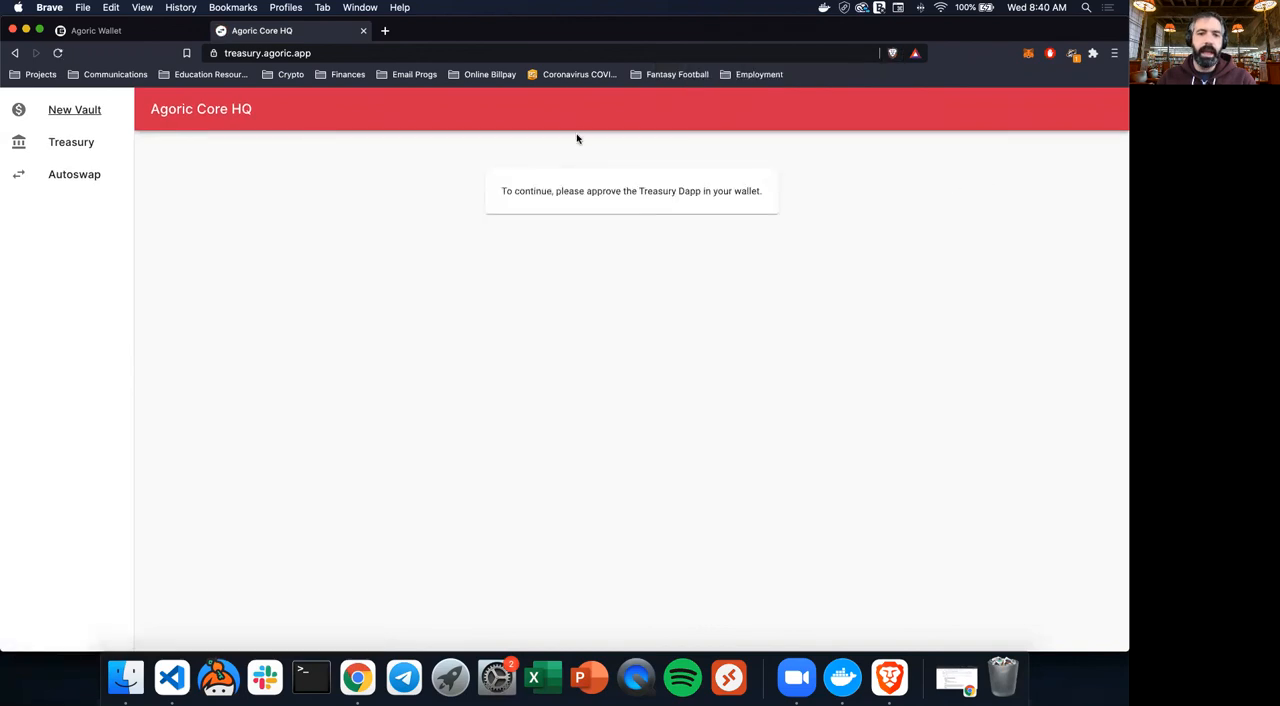
mouse_move(616, 280)
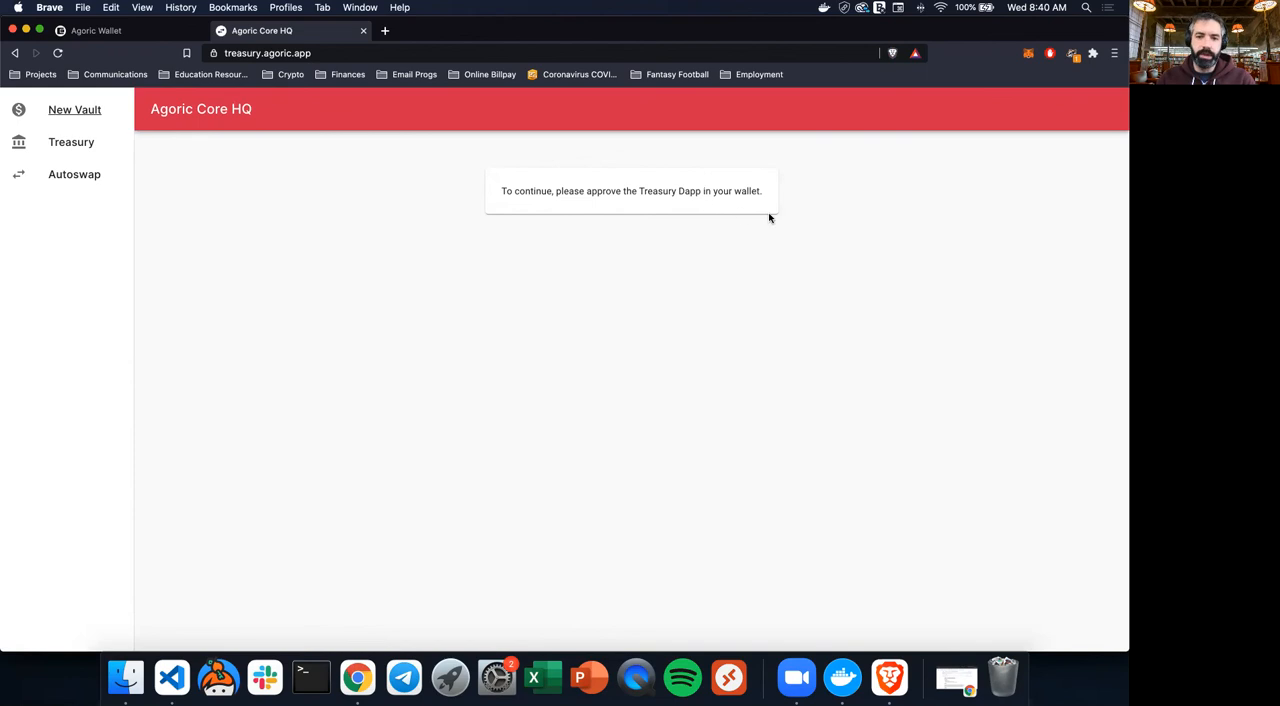
mouse_move(396, 172)
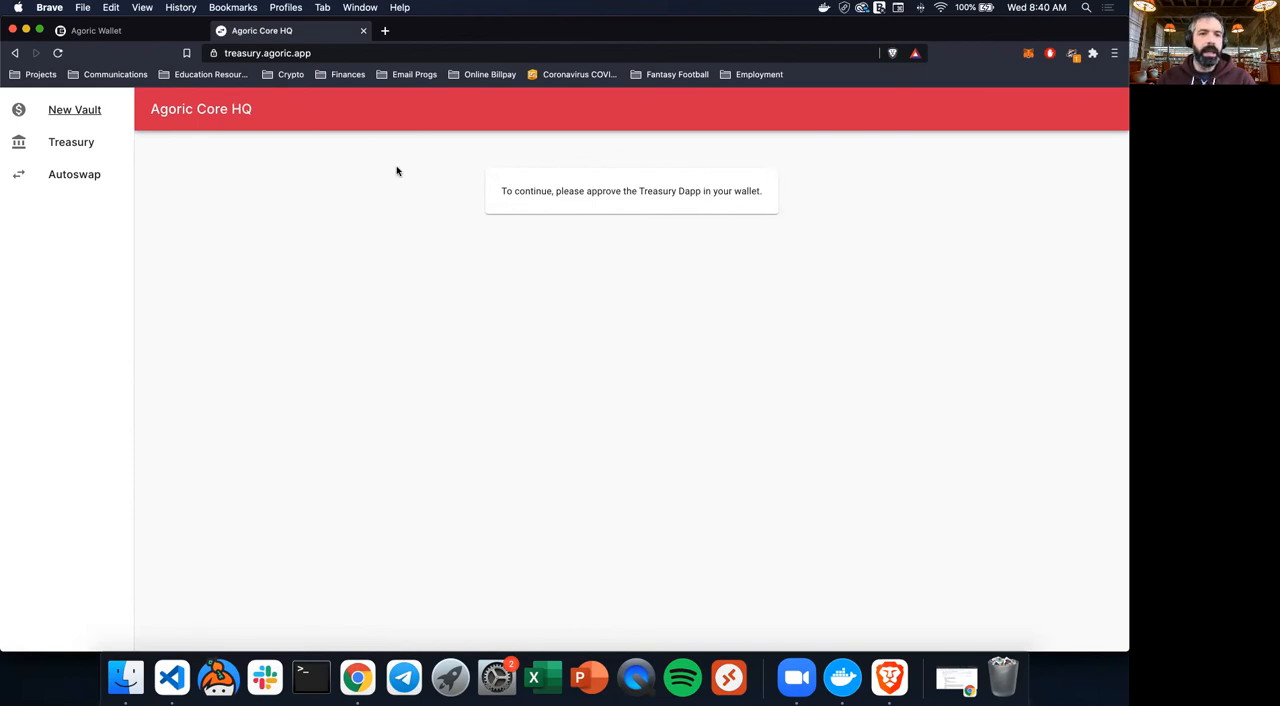
mouse_move(692, 204)
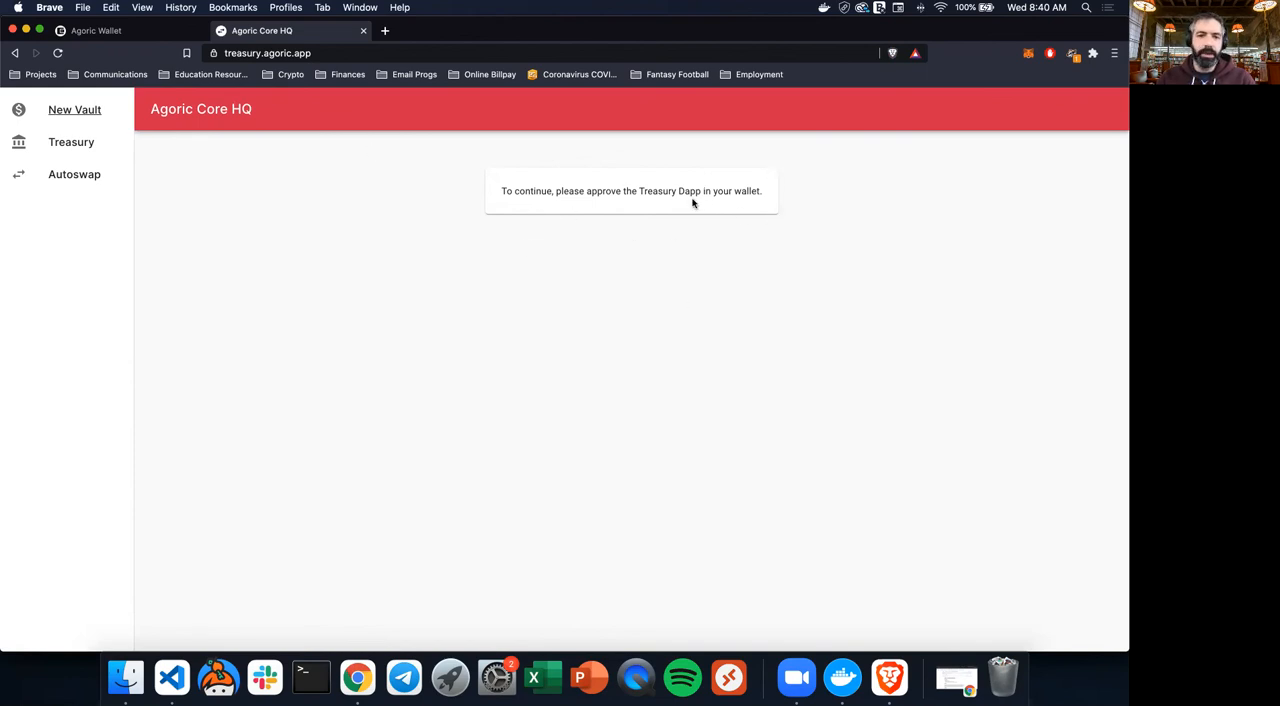
mouse_move(744, 132)
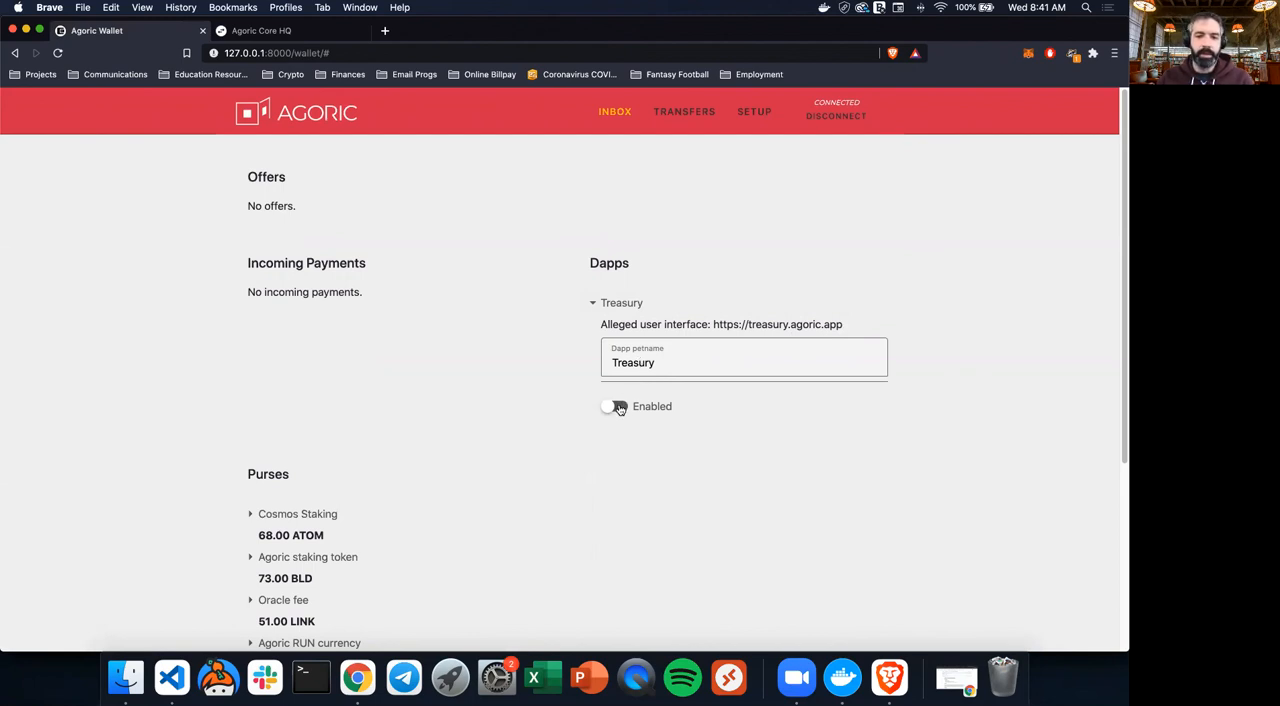
click(262, 30)
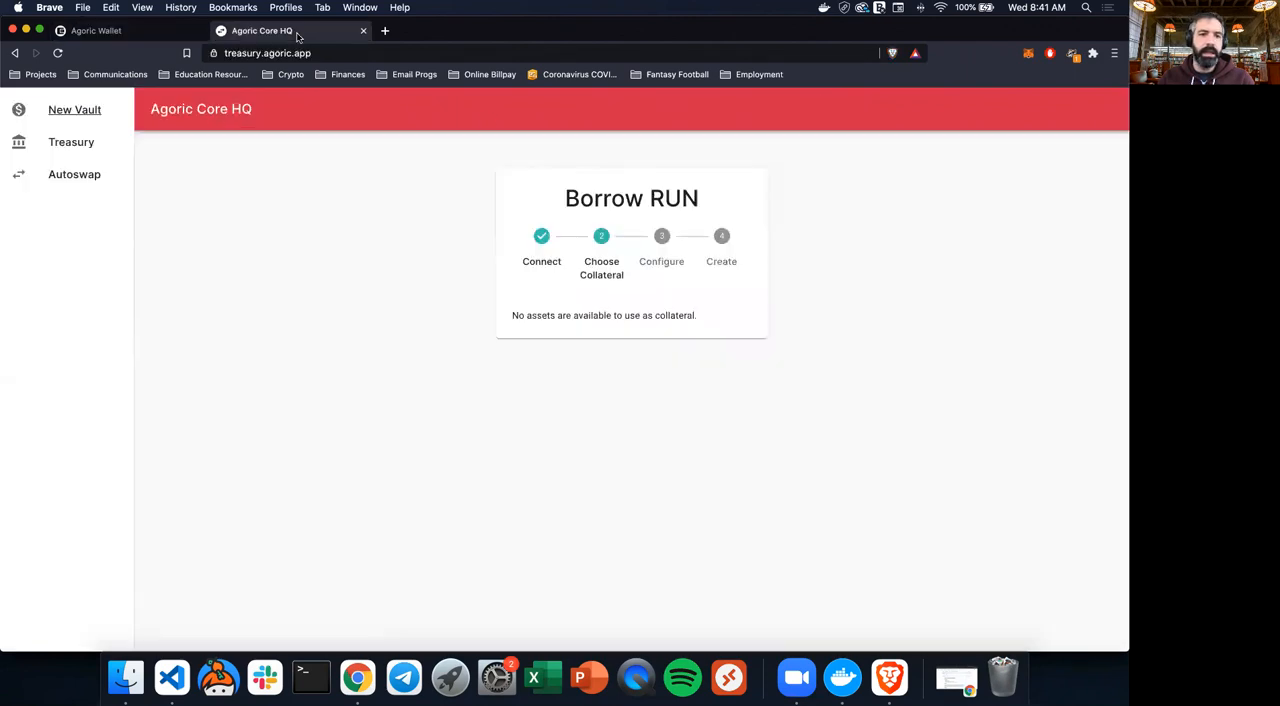
mouse_move(680, 172)
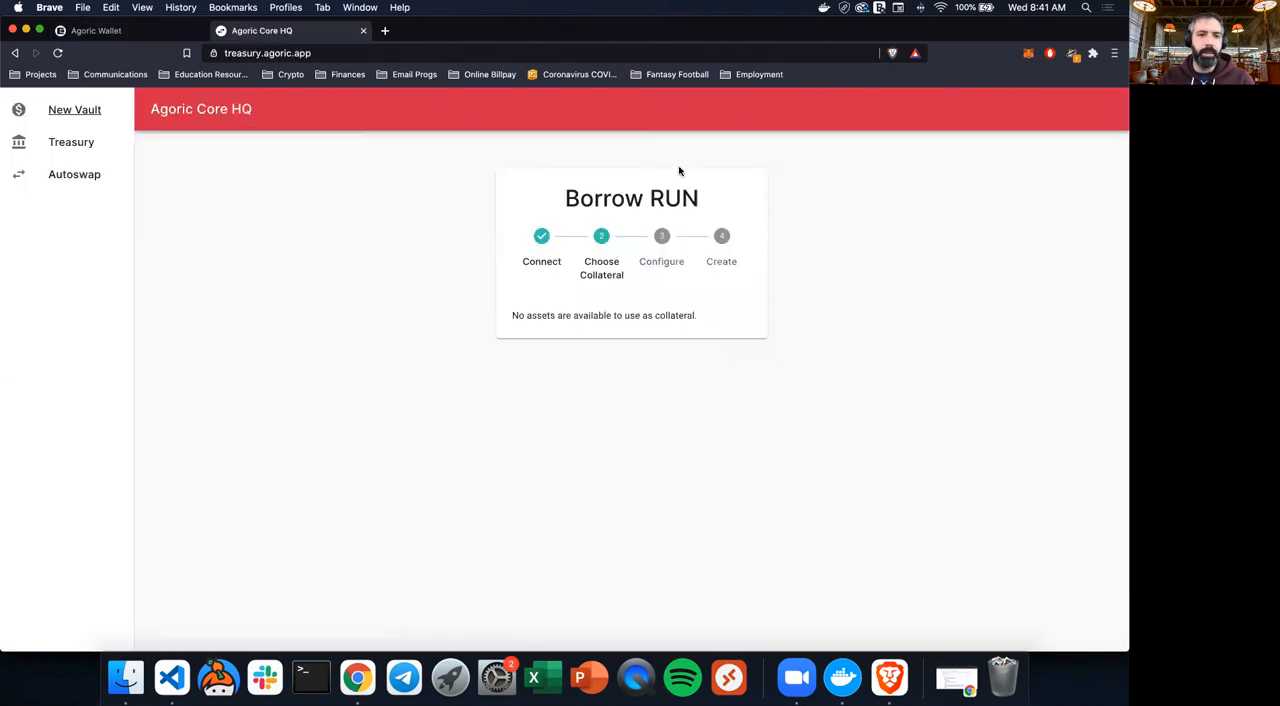
mouse_move(444, 240)
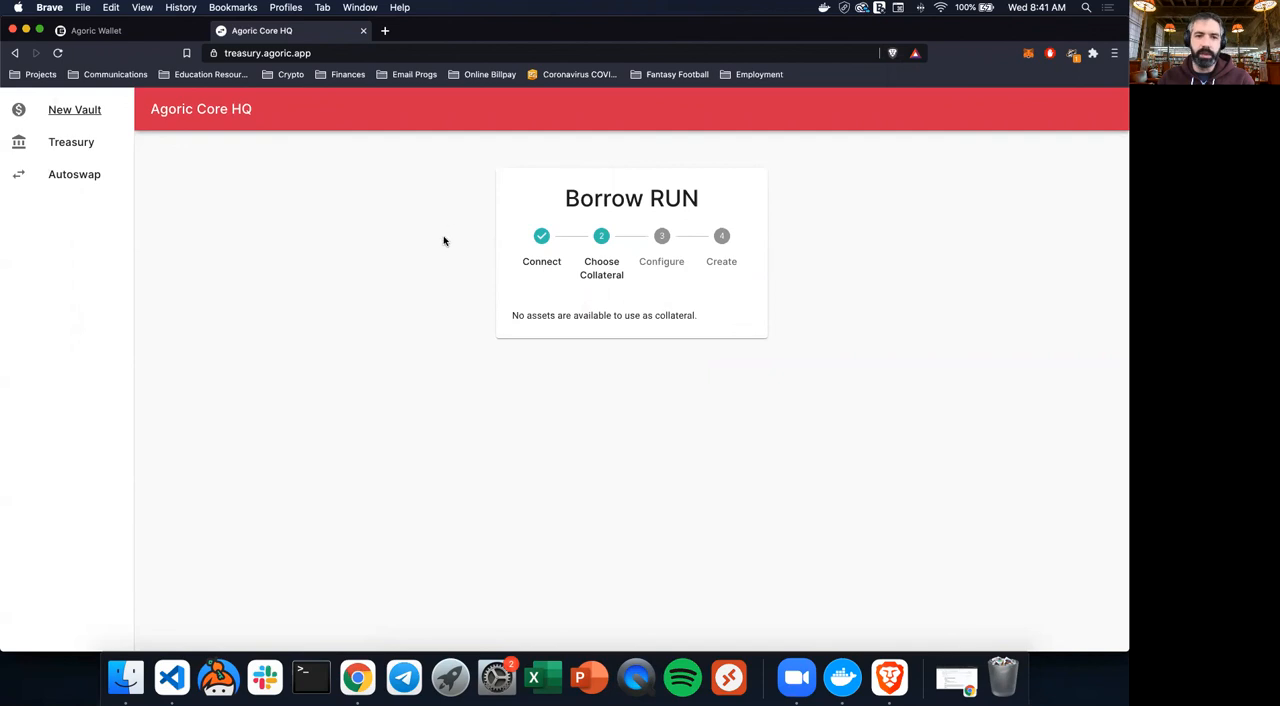
mouse_move(476, 236)
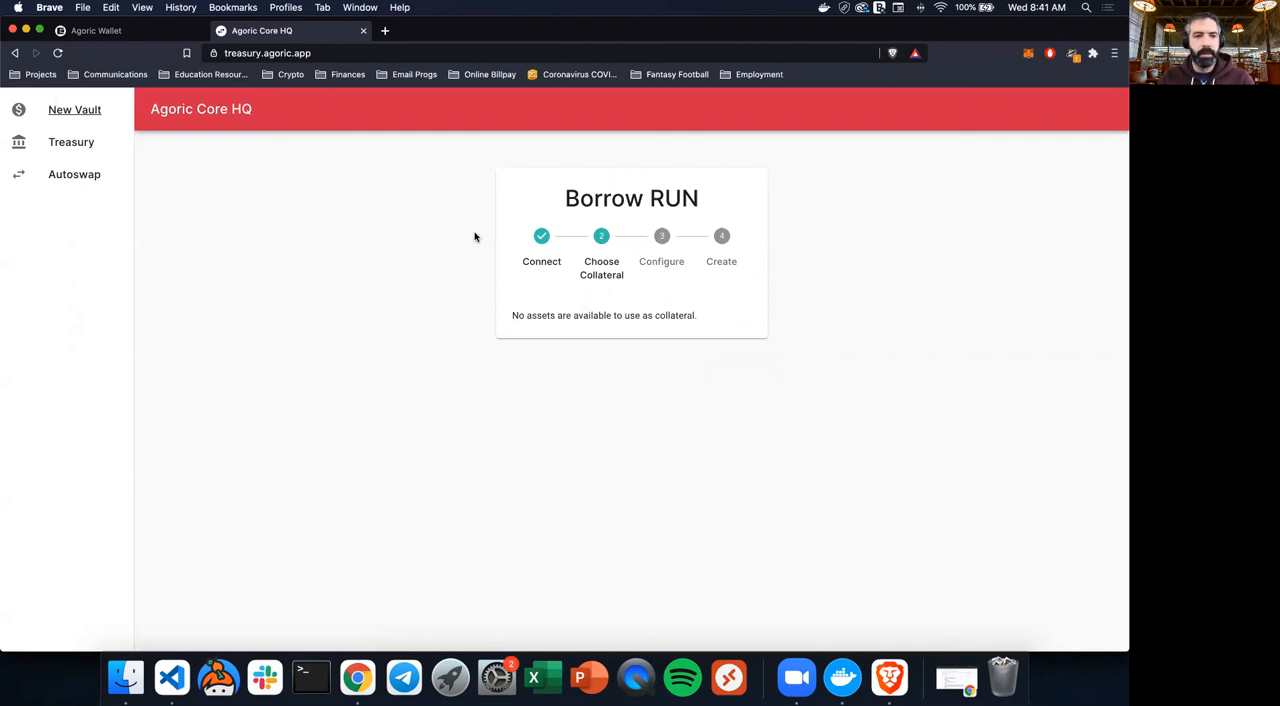
mouse_move(364, 244)
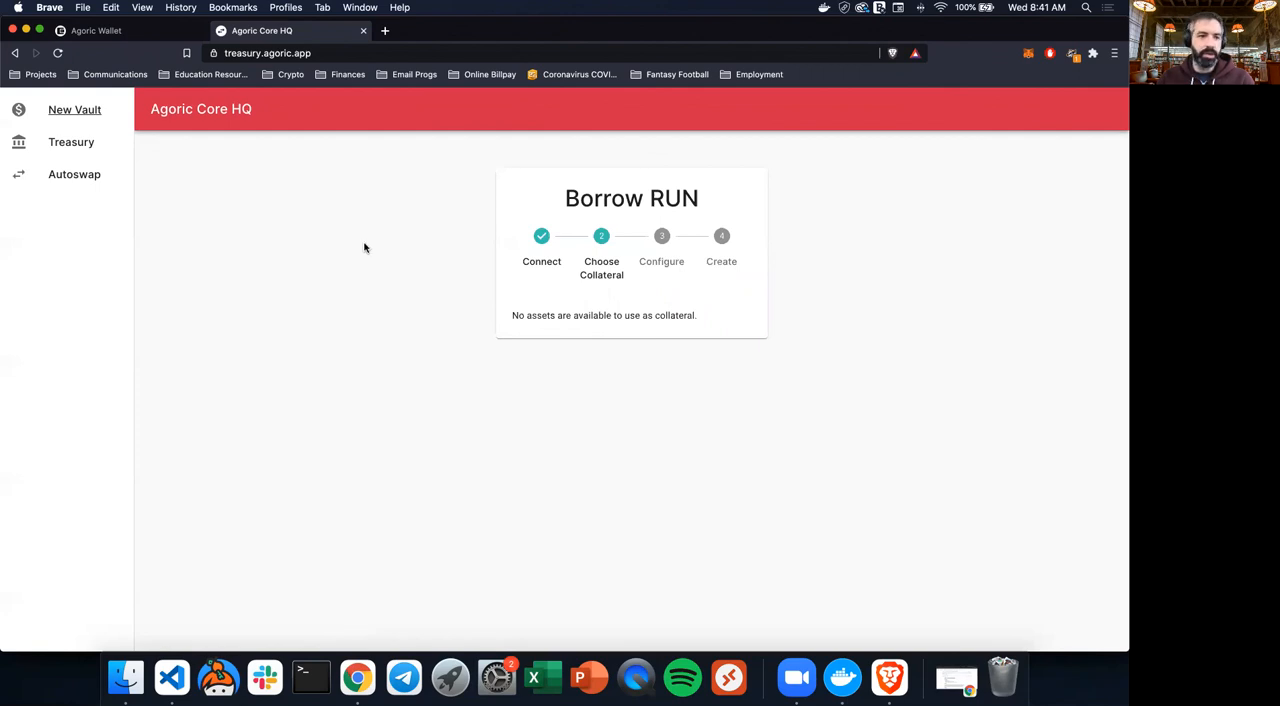
mouse_move(344, 260)
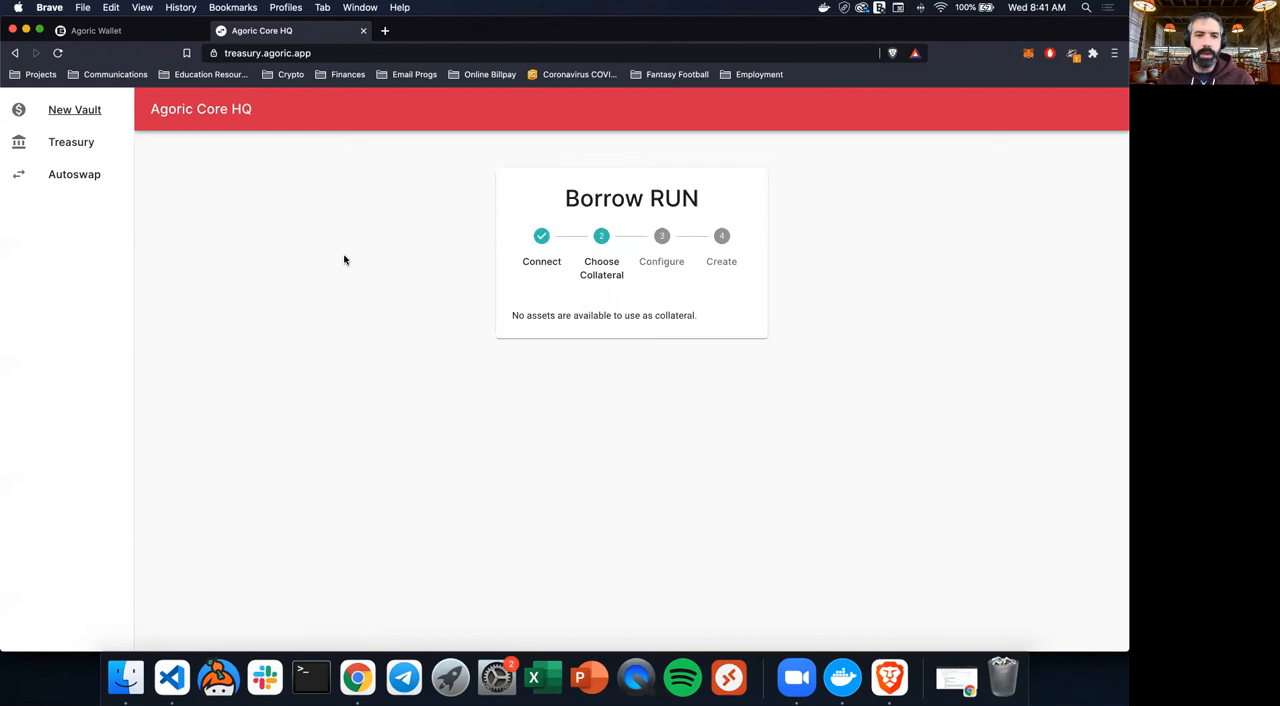